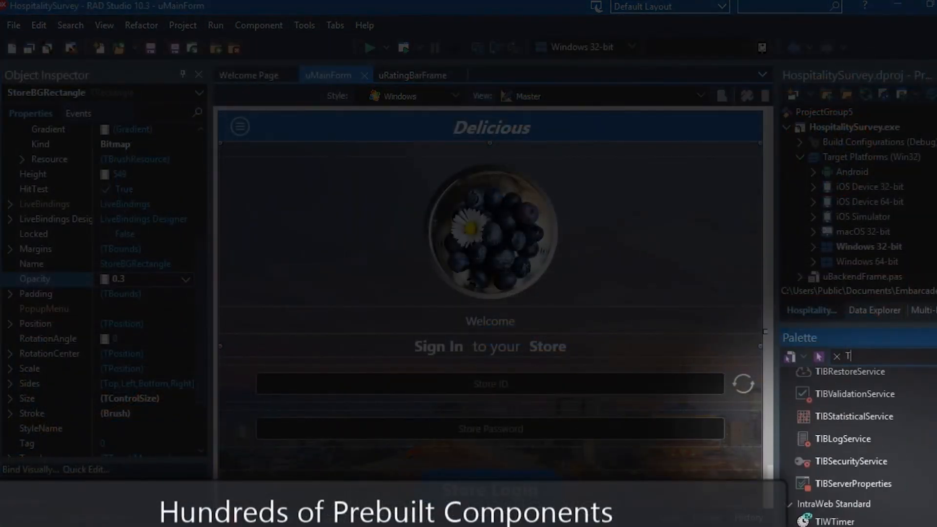
# Step: Launch GetIt Package Manager from the Tools menu and filter the catalogue to free packages
pyautogui.click(837, 356)
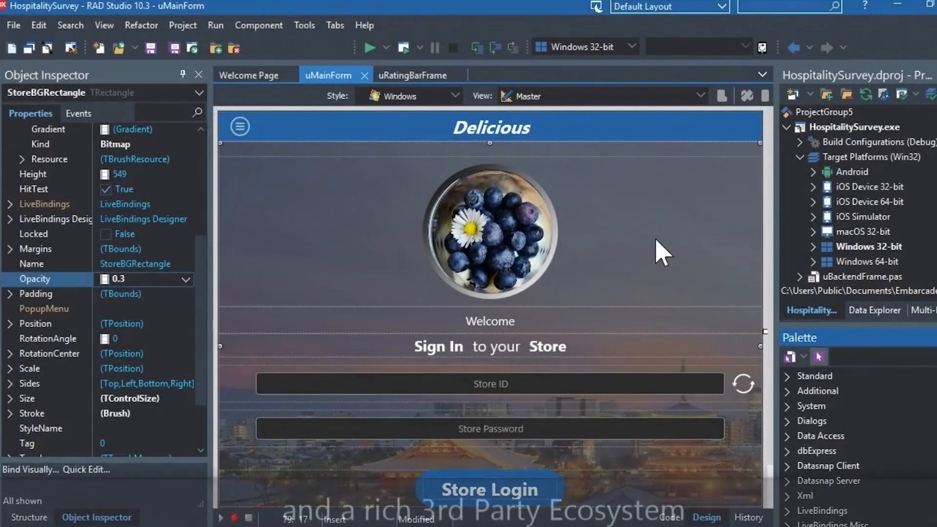
pyautogui.click(303, 25)
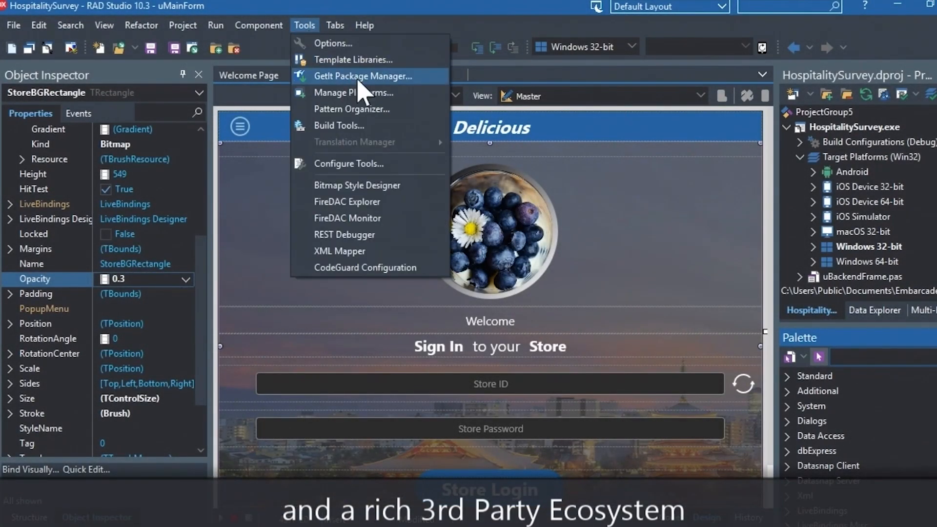
pyautogui.click(361, 76)
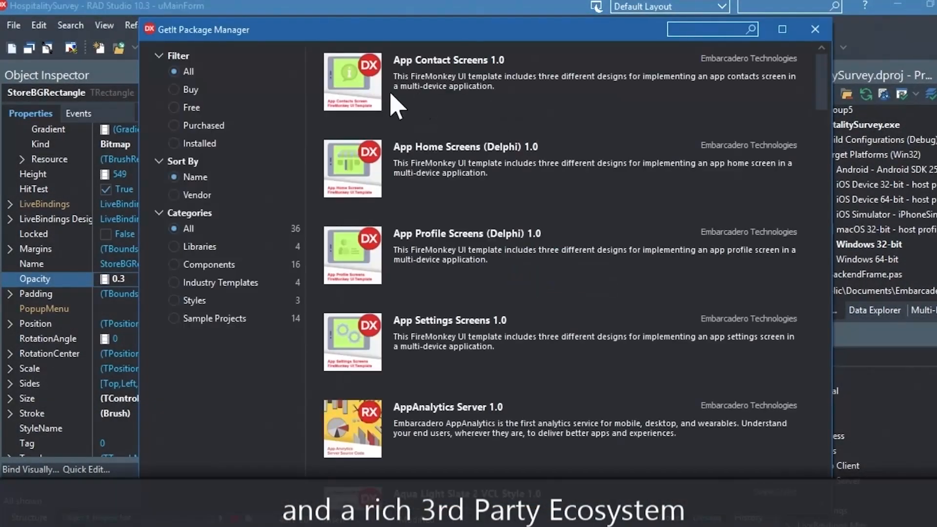
pyautogui.click(173, 107)
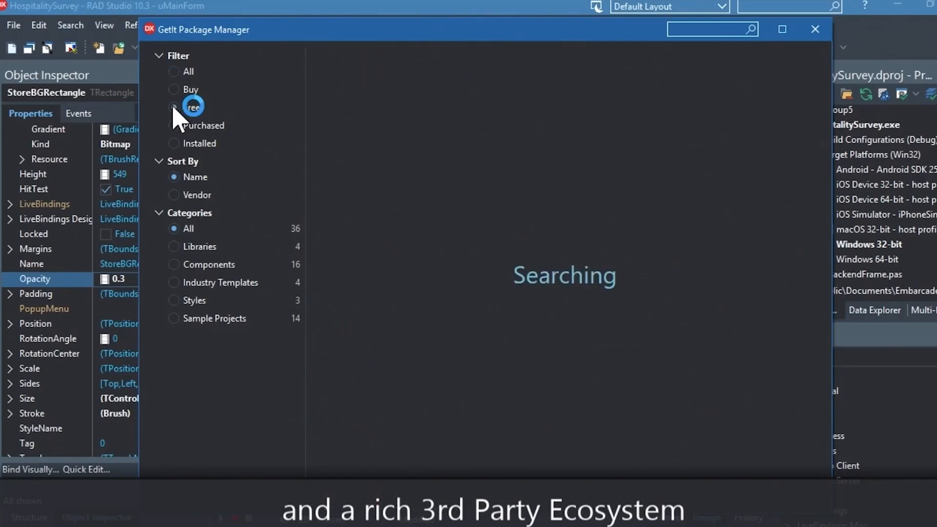
pyautogui.click(173, 107)
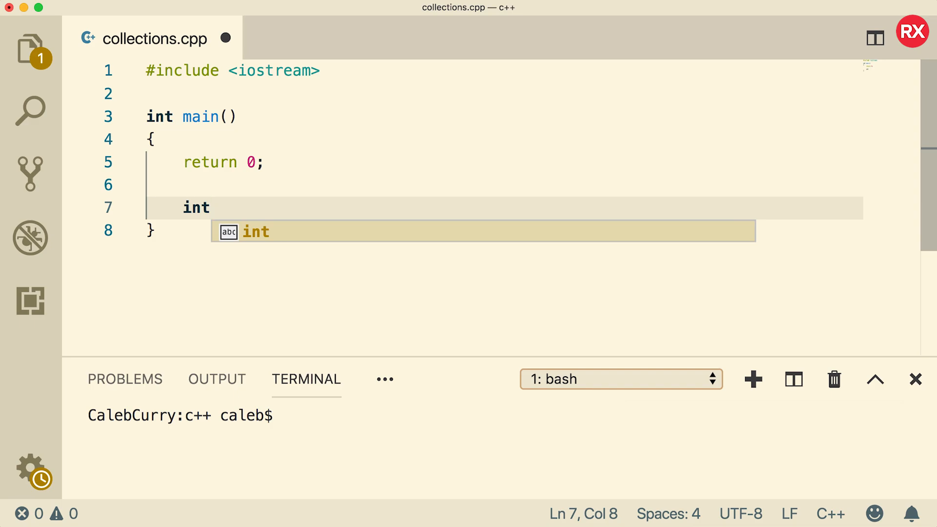
# Step: Declare int grades[] = {1, 2, 3}; inside main and save collections.cpp
pyautogui.write('grade')
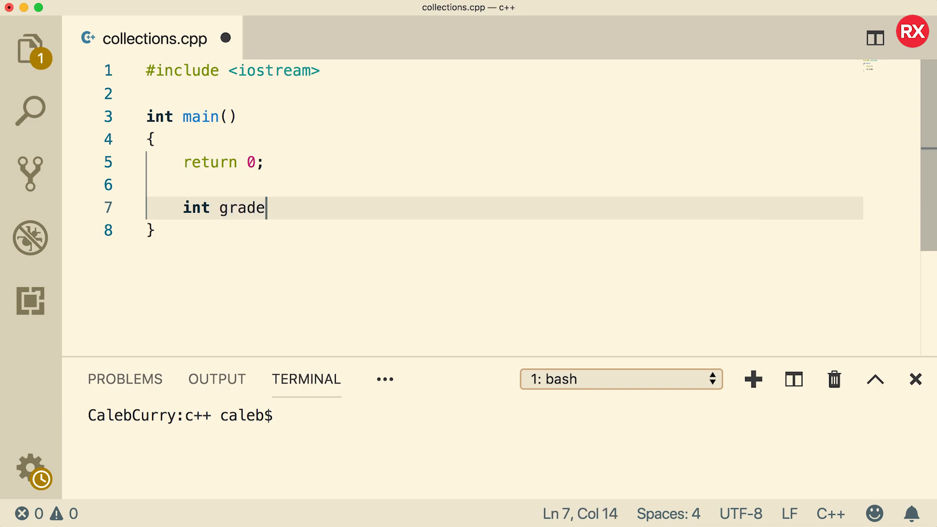
pyautogui.write('s[] =')
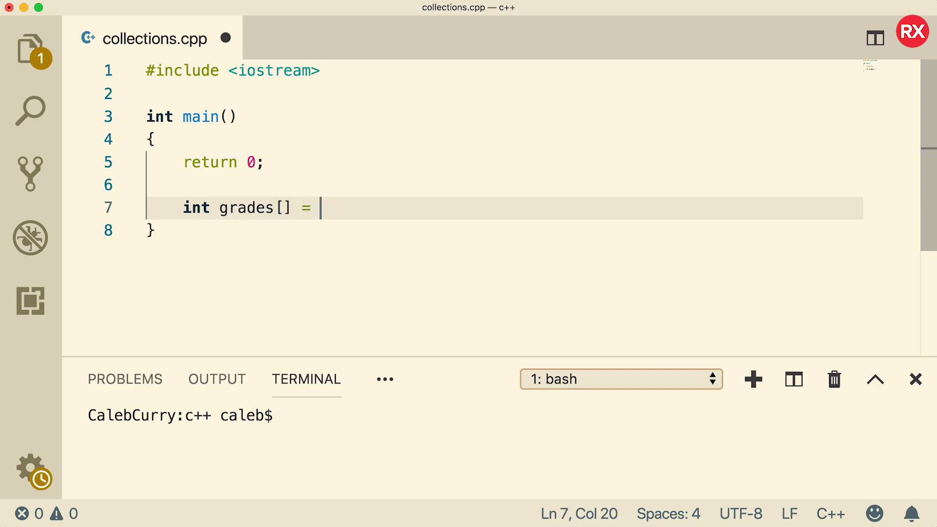
pyautogui.write('{1, 2,')
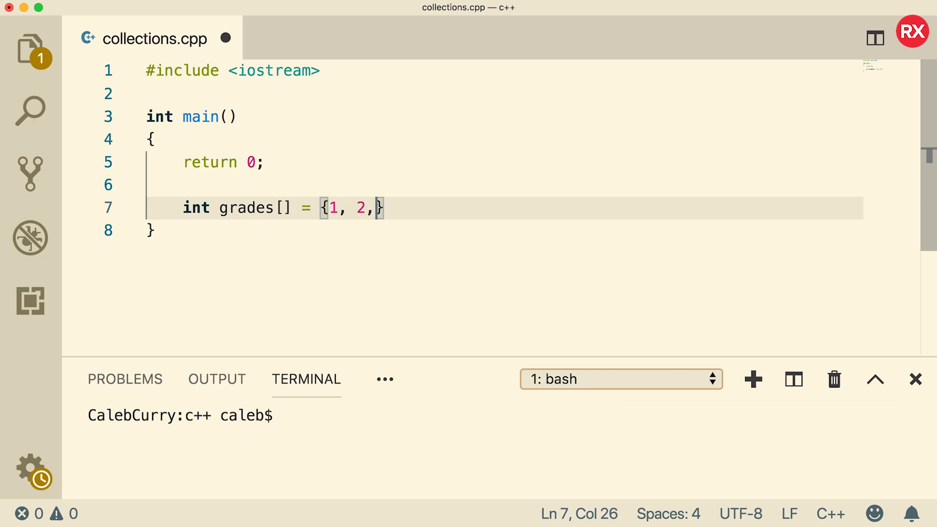
pyautogui.write('3};')
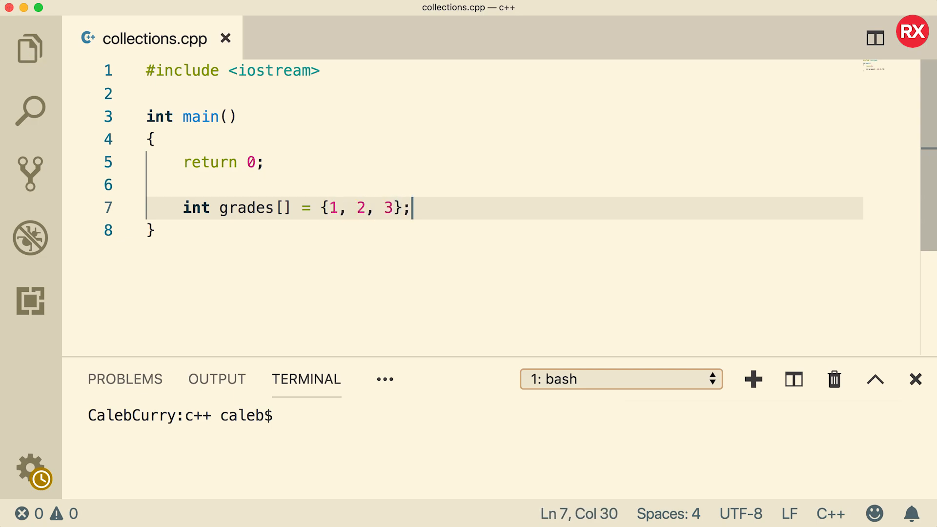
pyautogui.moveTo(442, 210)
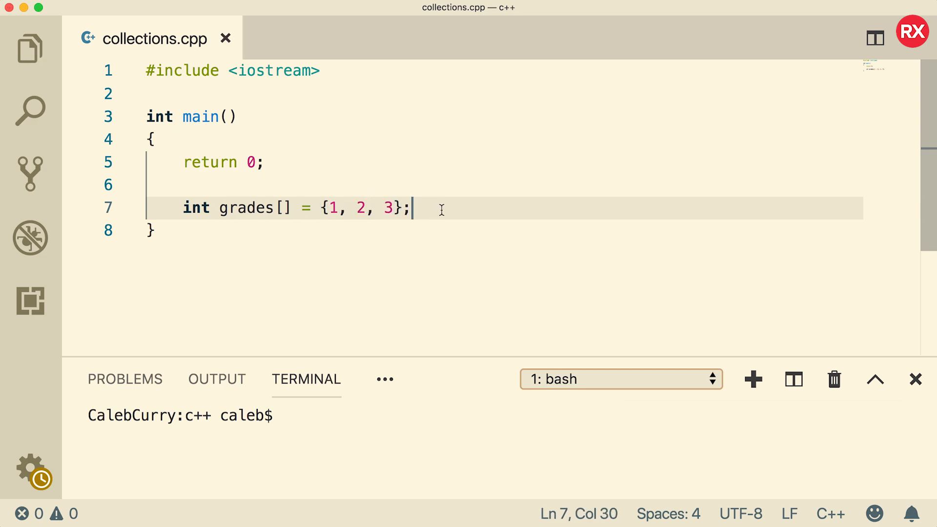
pyautogui.moveTo(281, 239)
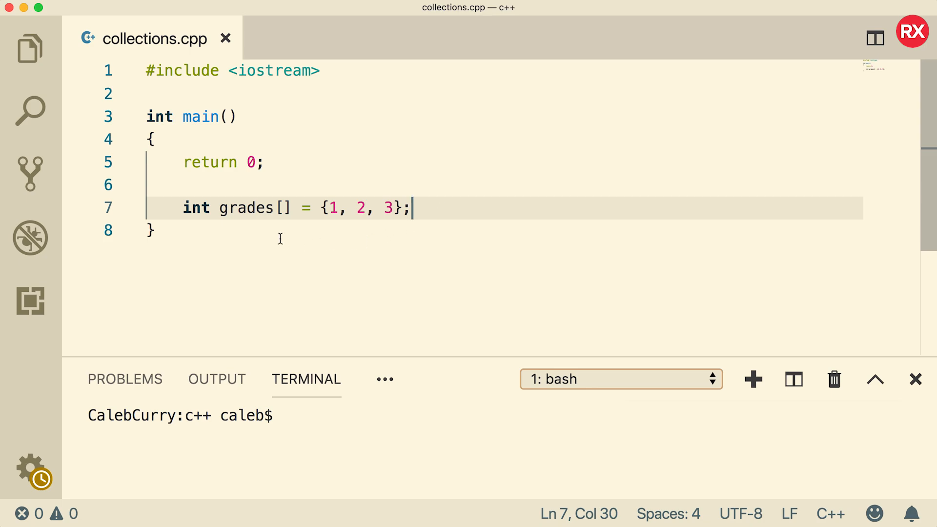
pyautogui.click(283, 208)
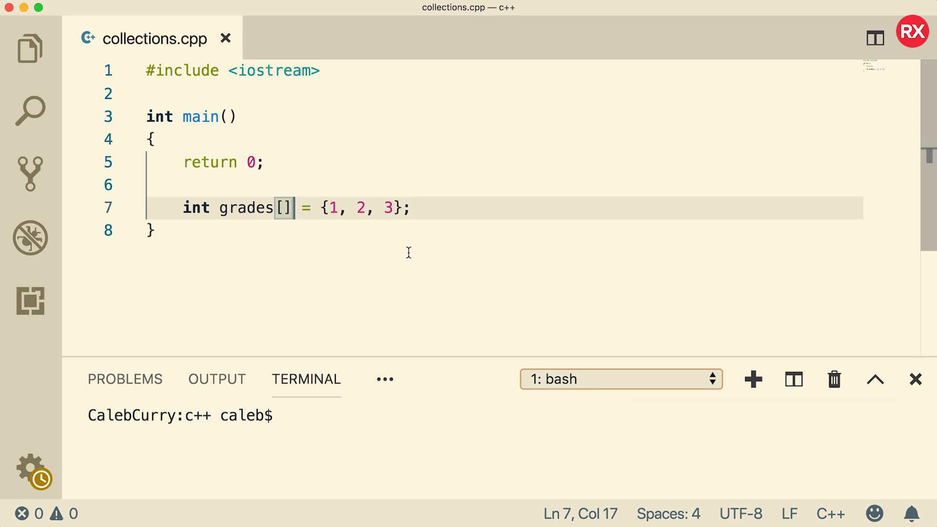
# Step: Turn grades into a 2D array with rows {1, 2, 3}, {4, 5, 6}, {7, 8, 9}
pyautogui.write('[]')
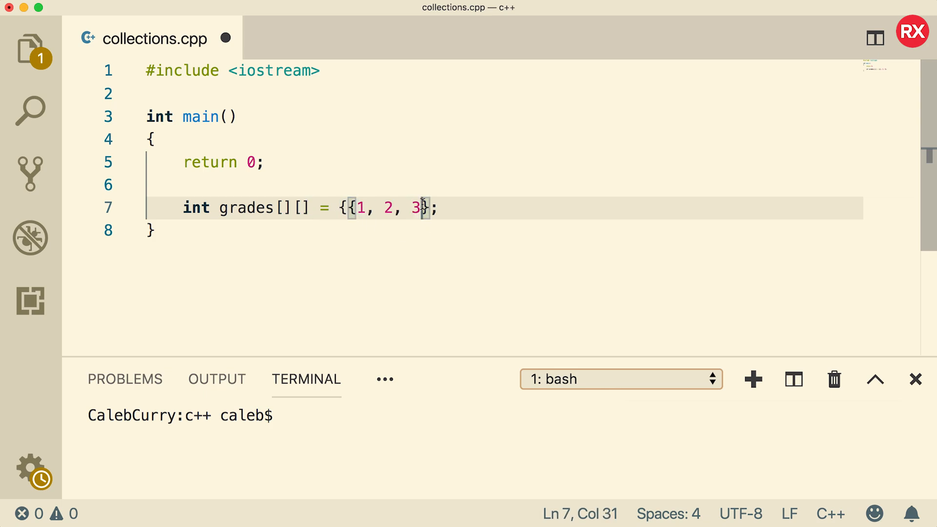
pyautogui.write(', {4, 5, 6}')
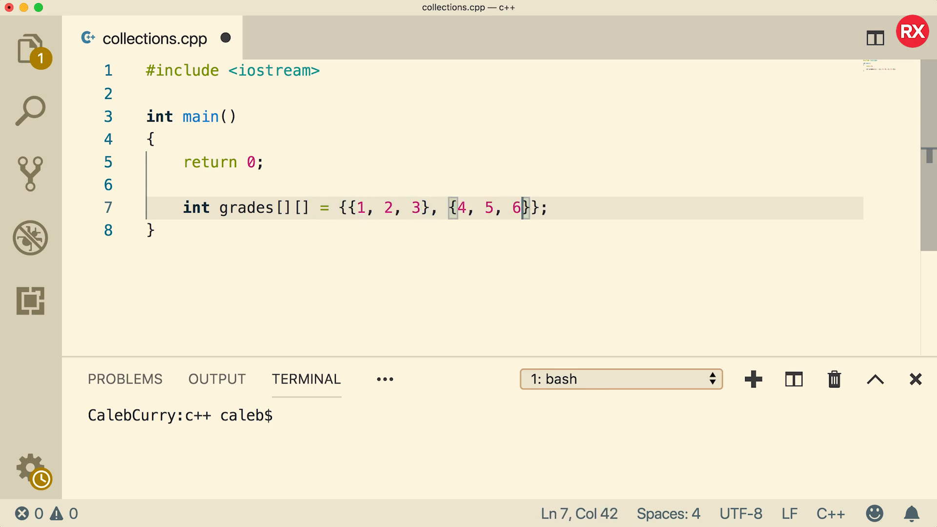
pyautogui.write(', {}')
pyautogui.click(497, 415)
pyautogui.write('g')
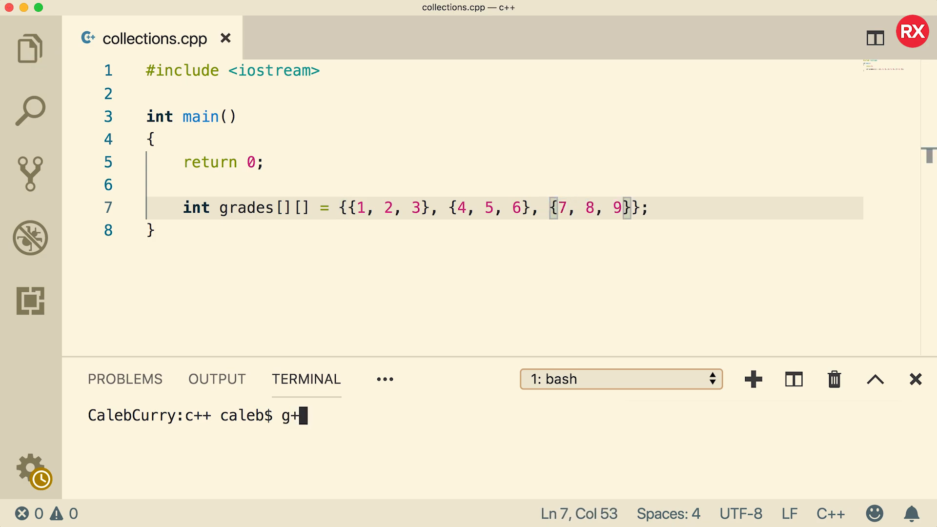
# Step: Compile with g++ collections.cpp, hitting the incomplete element type error on line 7
pyautogui.write('+ coll')
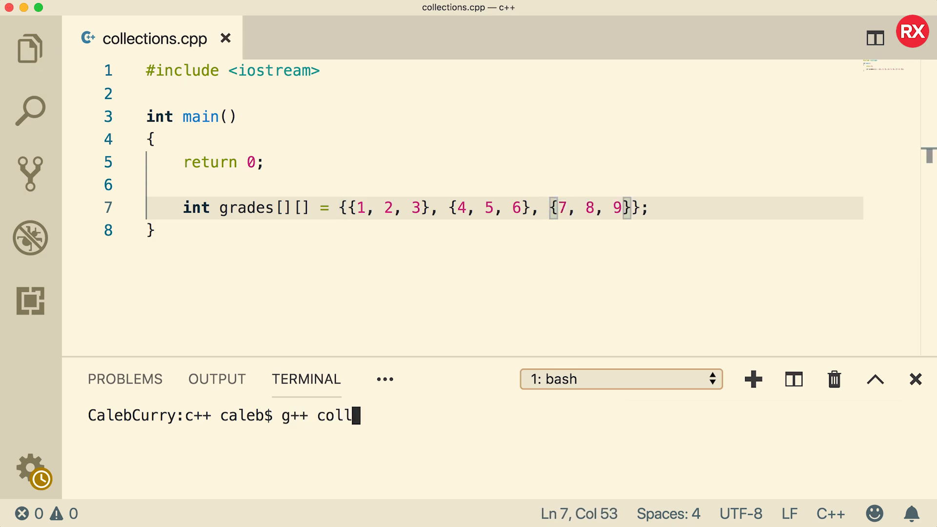
pyautogui.press('Return')
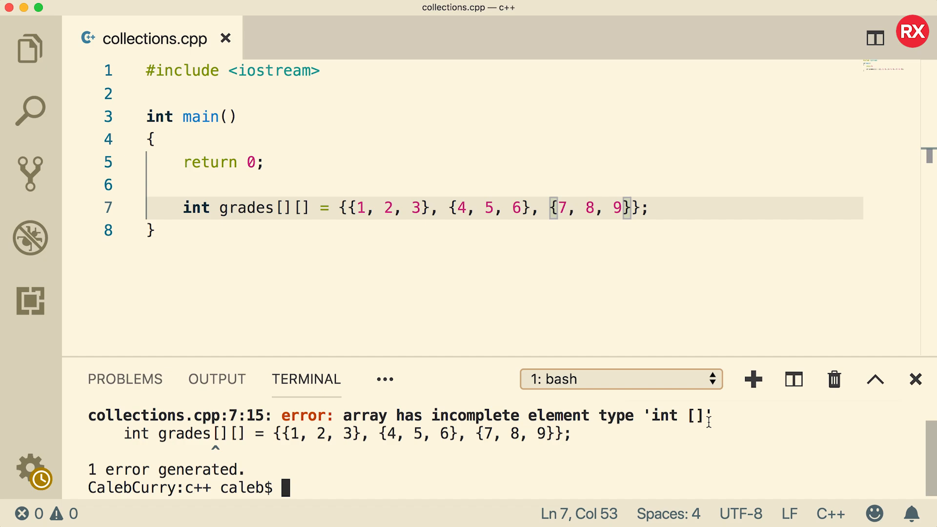
pyautogui.click(301, 208)
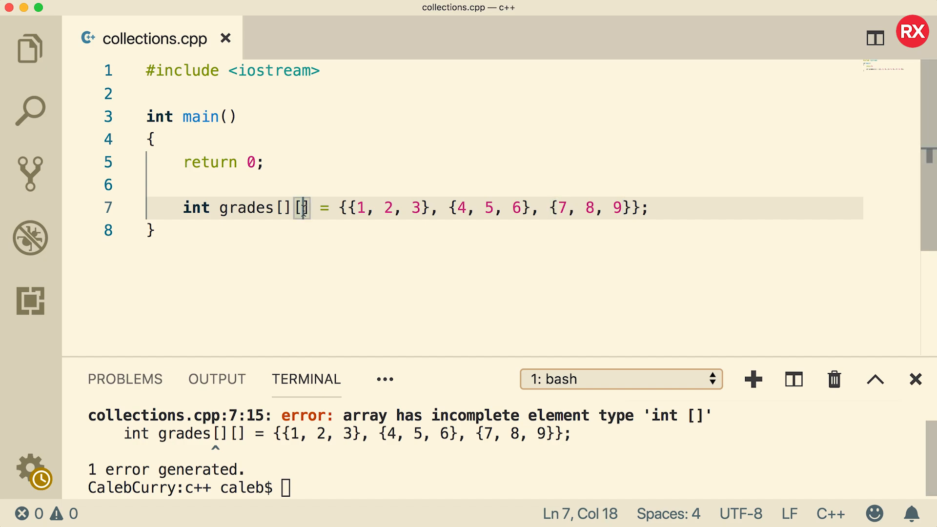
# Step: Declare grades as int grades[][3] with an inner size of 3 and review the initializer rows
pyautogui.write('3')
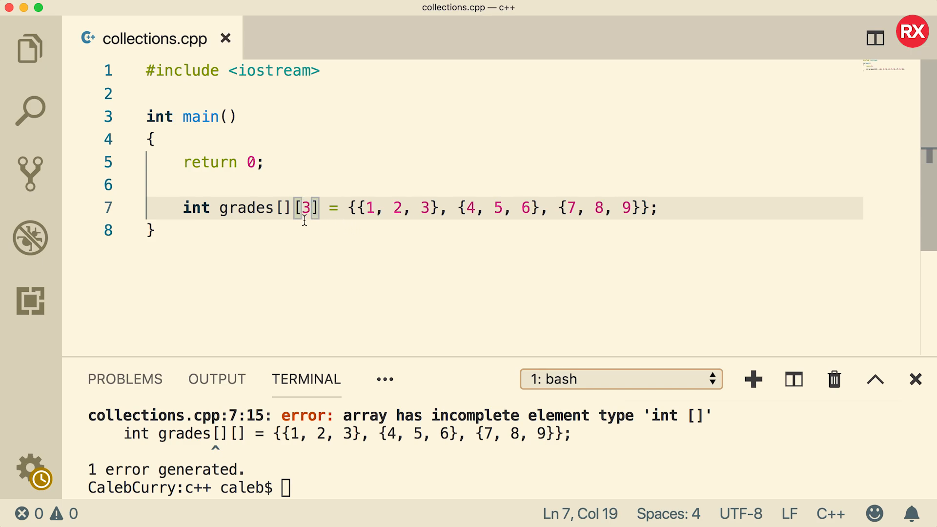
pyautogui.moveTo(644, 217)
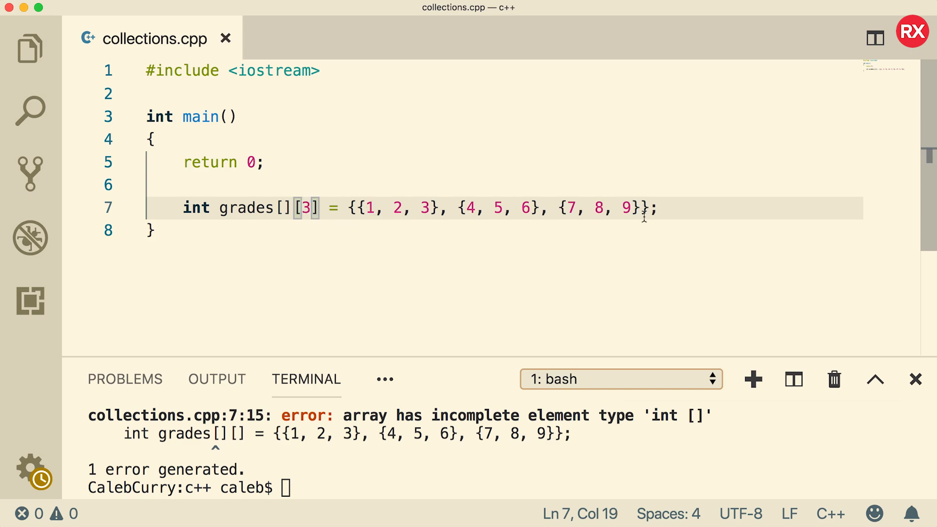
pyautogui.moveTo(669, 216)
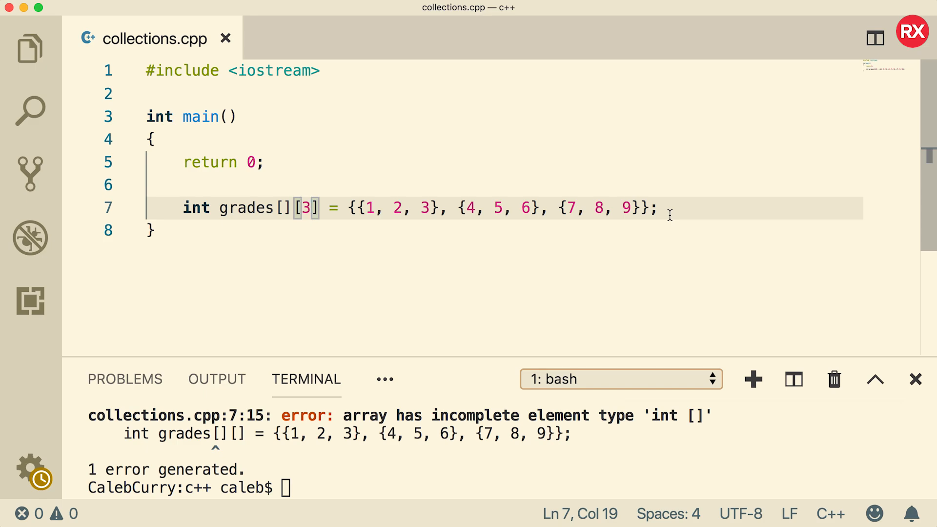
pyautogui.moveTo(308, 214)
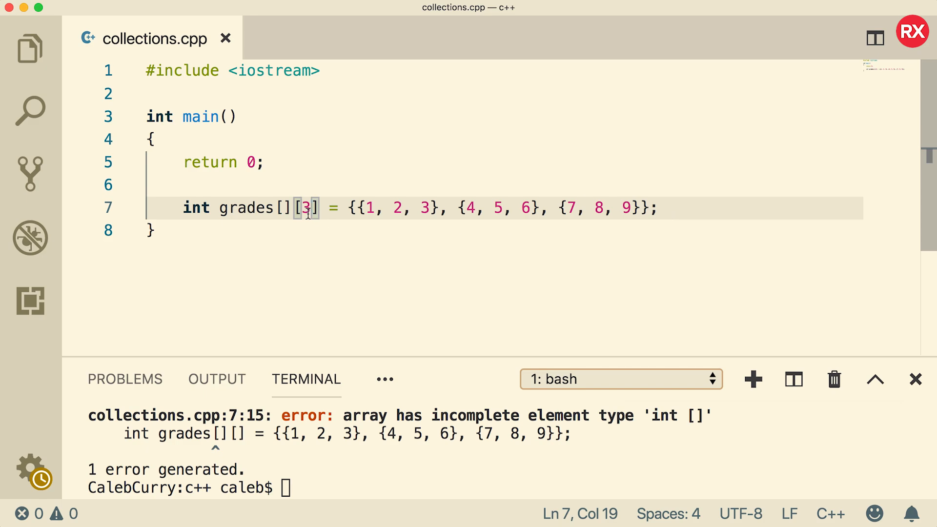
pyautogui.moveTo(544, 233)
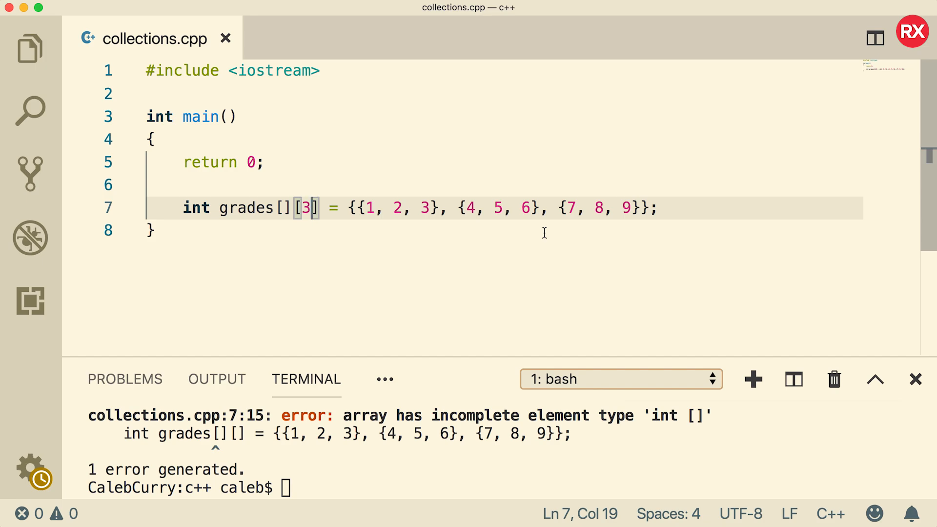
pyautogui.moveTo(466, 215)
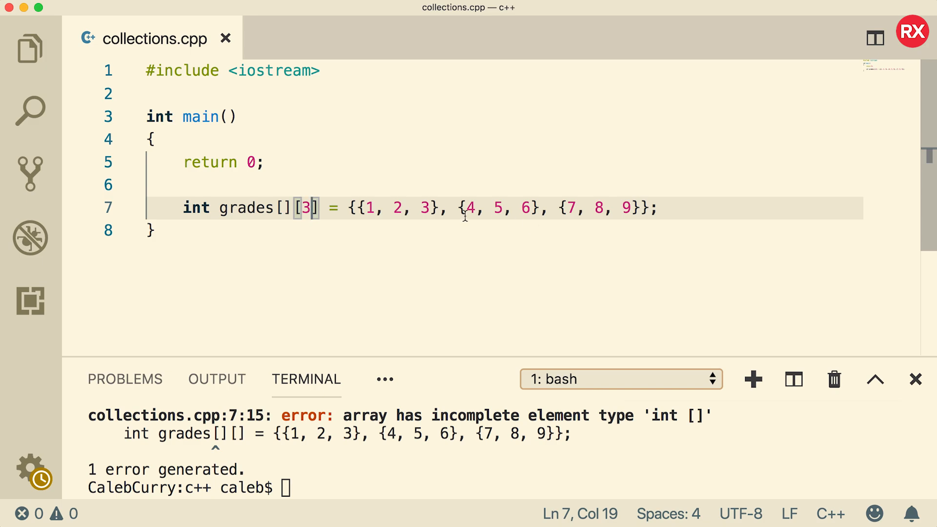
pyautogui.moveTo(625, 280)
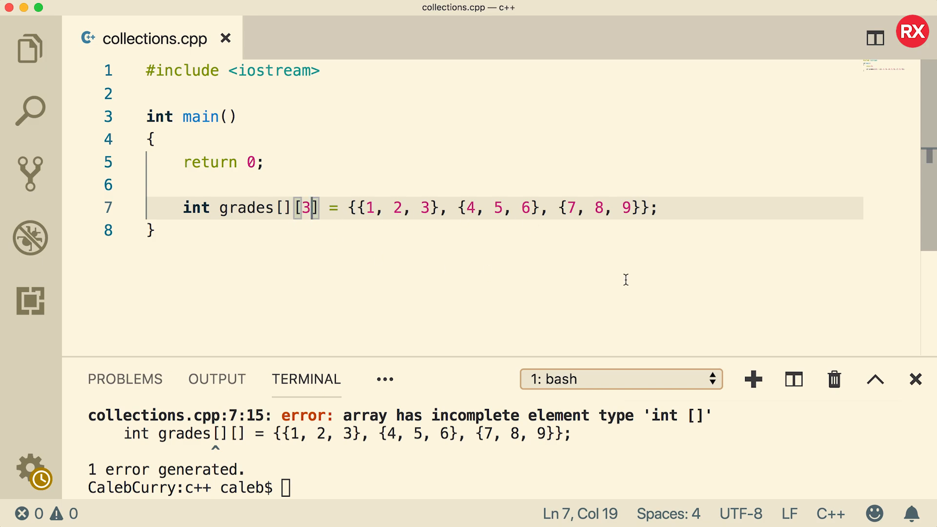
pyautogui.click(284, 208)
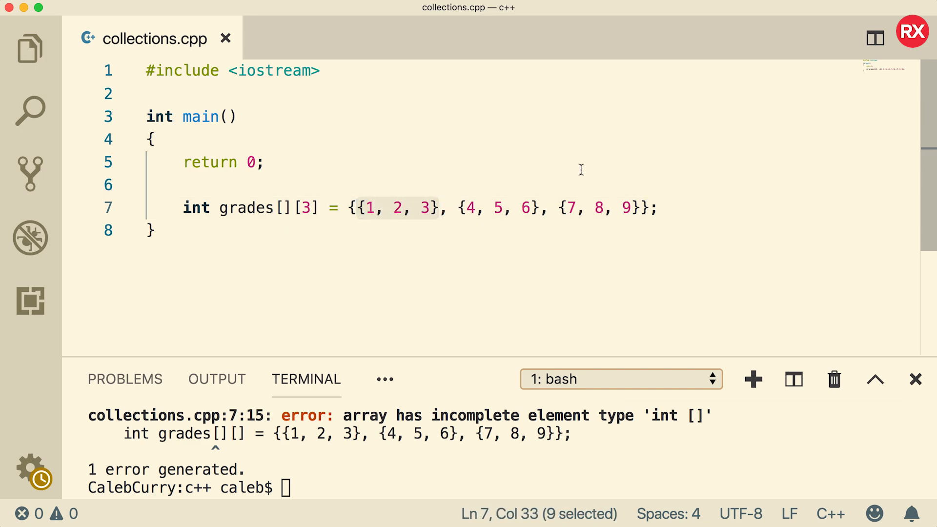
pyautogui.click(677, 208)
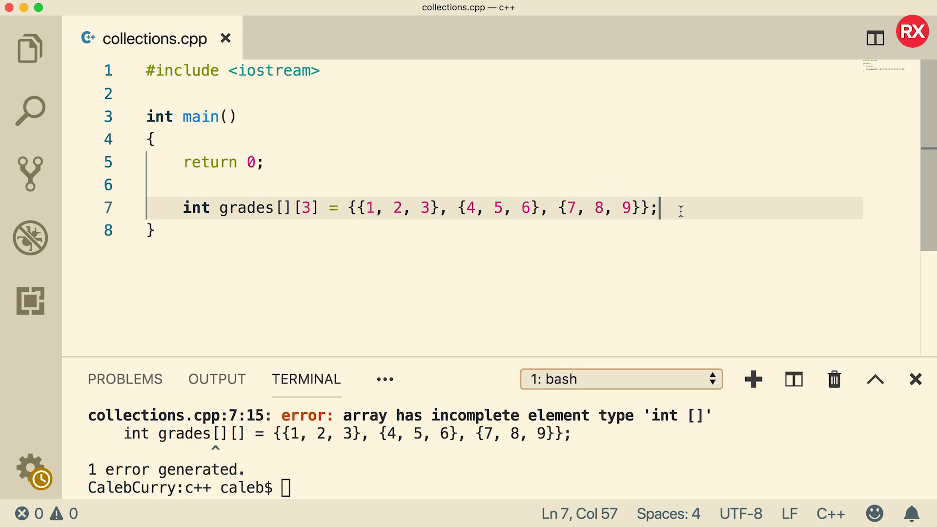
pyautogui.moveTo(288, 238)
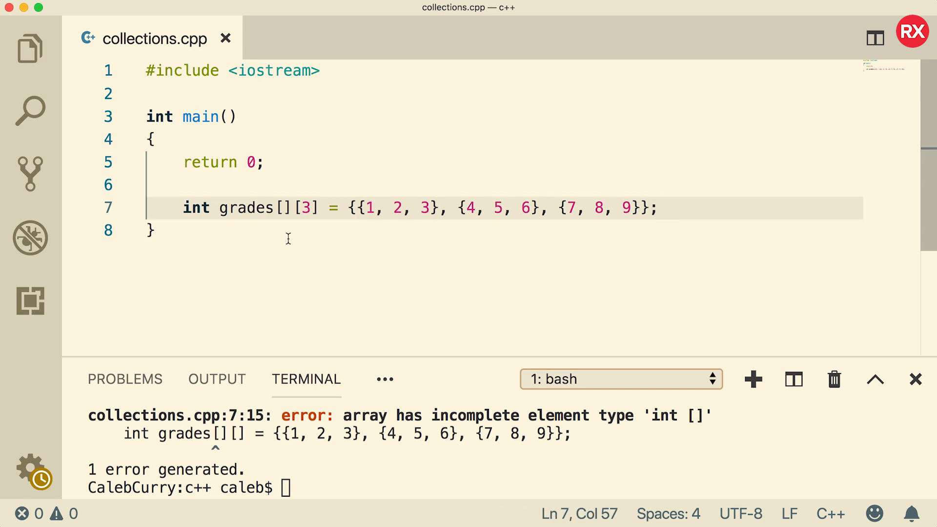
pyautogui.moveTo(717, 206)
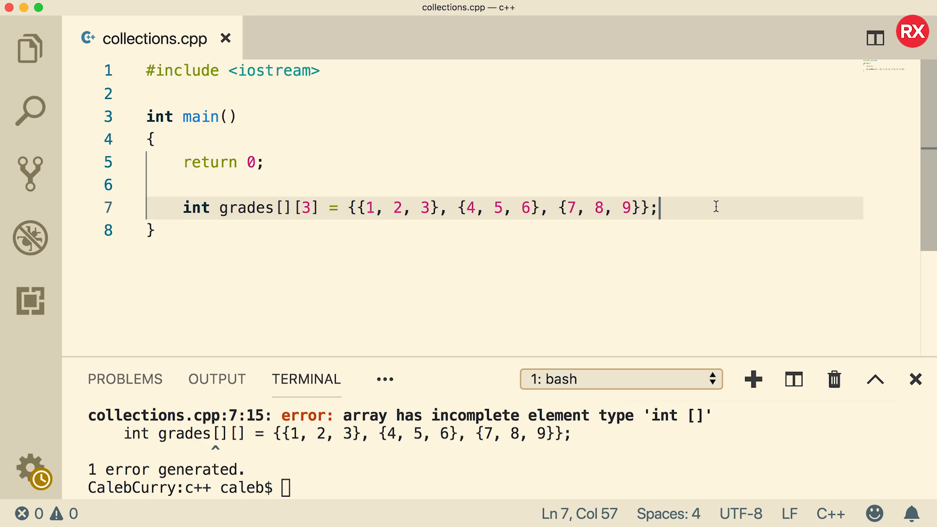
# Step: Add an empty nested for-loop skeleton wrapped in /* */ and compile with g++ collections.cpp
pyautogui.press('enter')
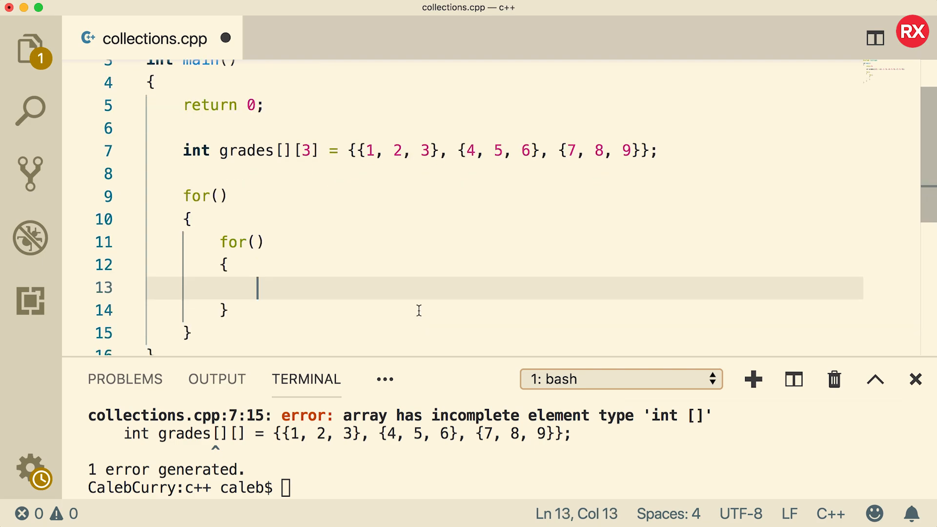
pyautogui.write('/')
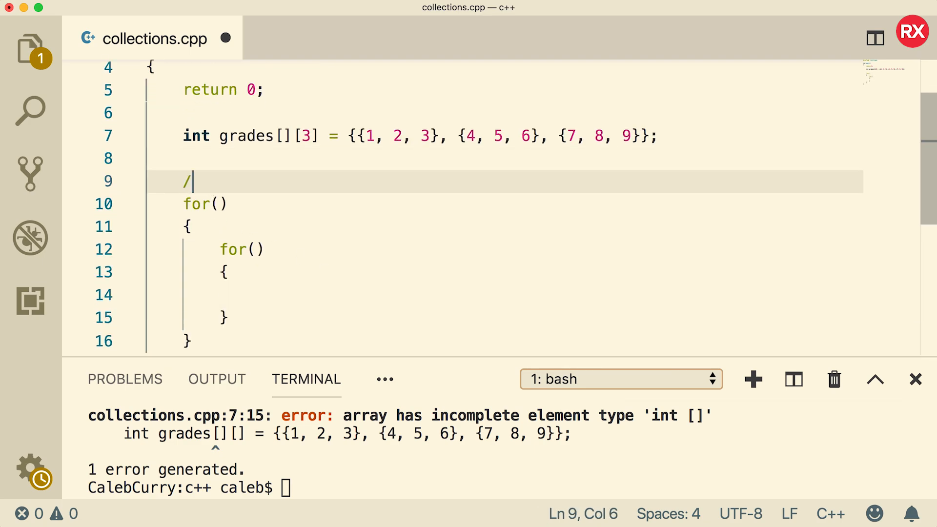
pyautogui.write('*')
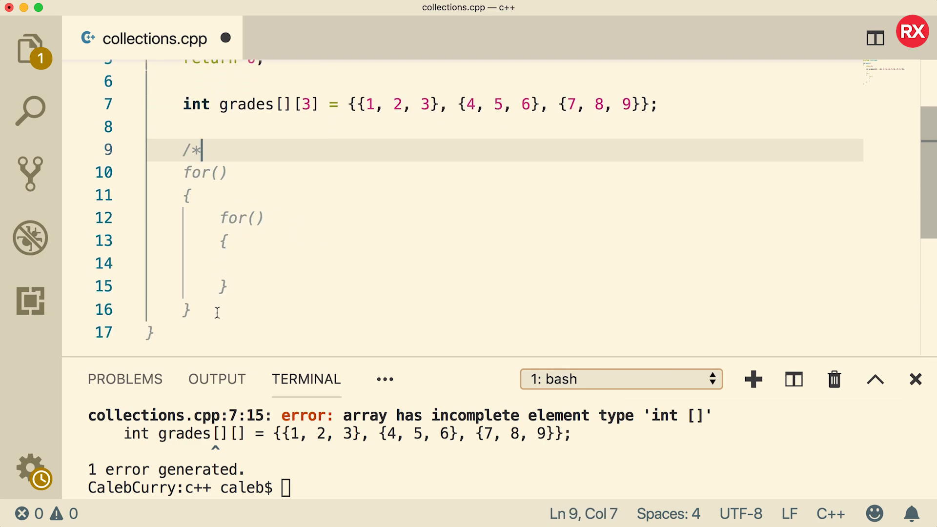
pyautogui.write('*/')
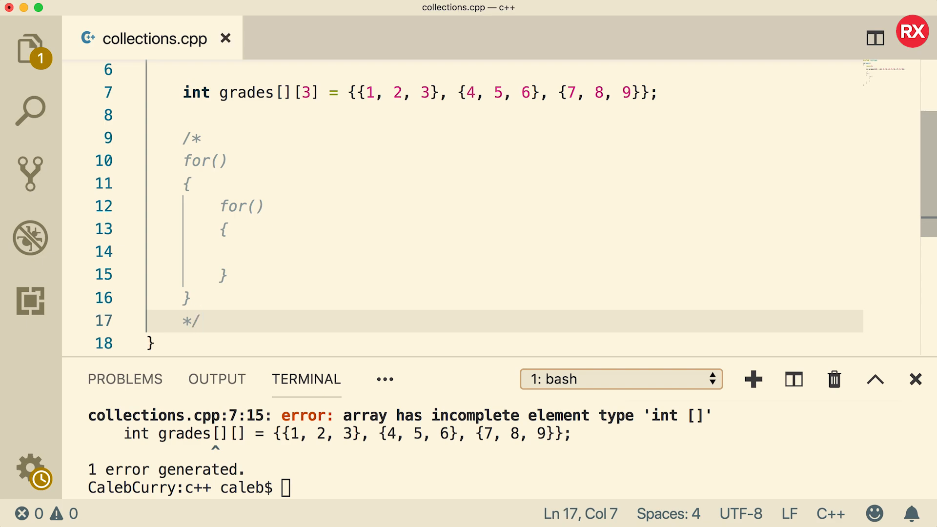
pyautogui.write('g++ collections.cpp')
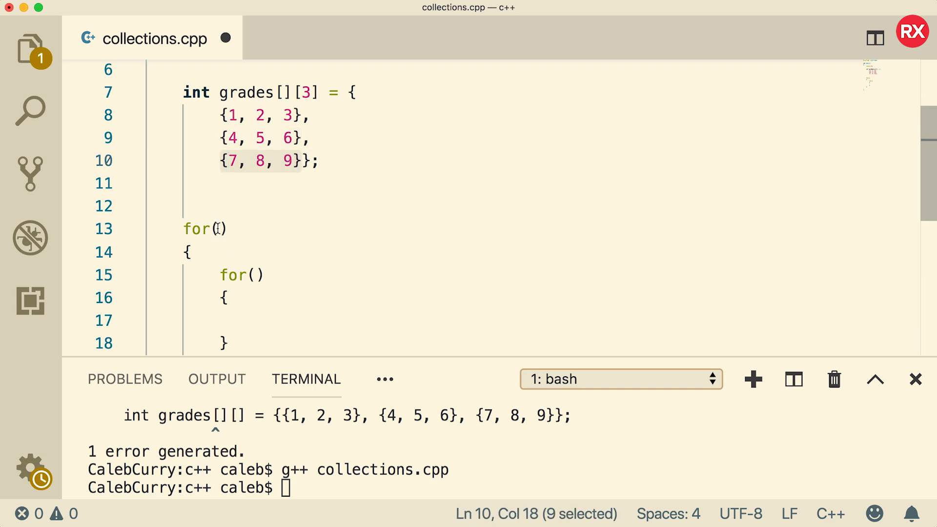
# Step: Uncomment the nested loops and position the cursor in the outer for() header
pyautogui.click(220, 229)
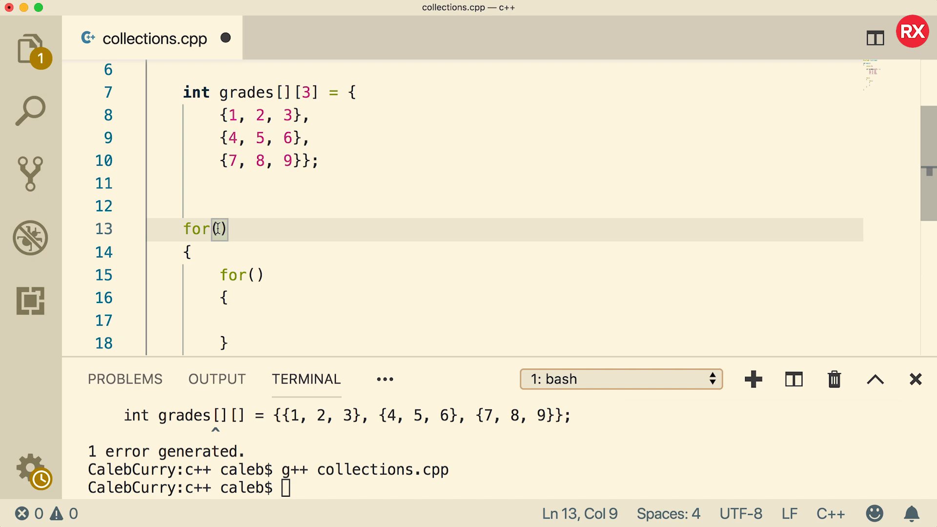
pyautogui.moveTo(234, 93)
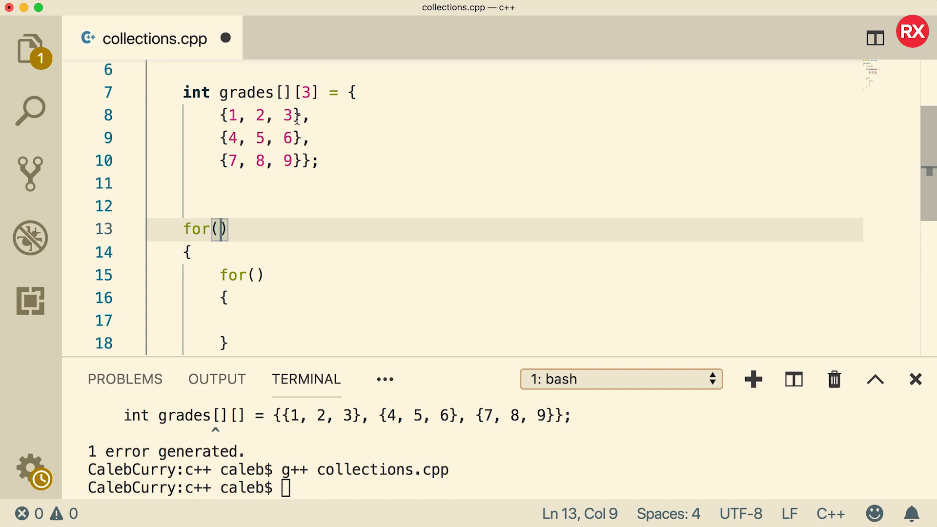
# Step: Write the loop headers for (int r = 0; r < 3; r++) and for (int c = 0; c < 3; c++)
pyautogui.write('int r;')
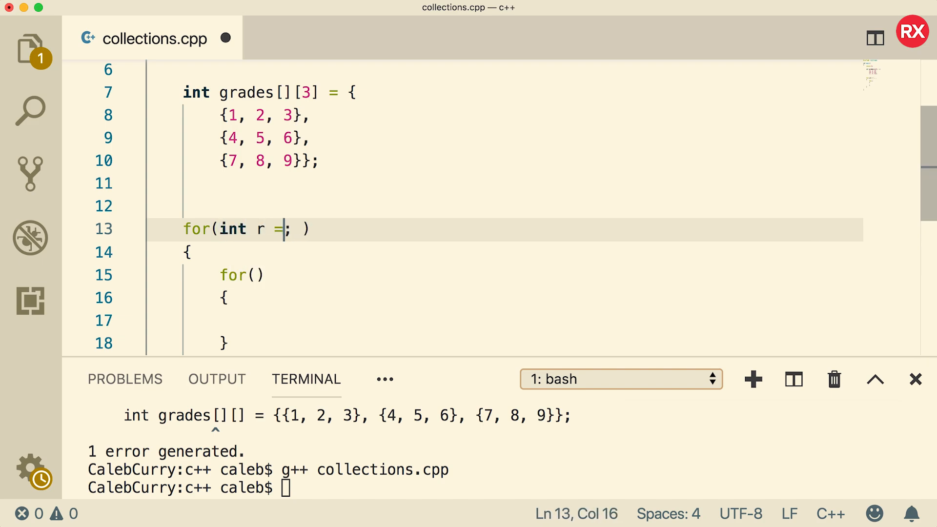
pyautogui.write('0')
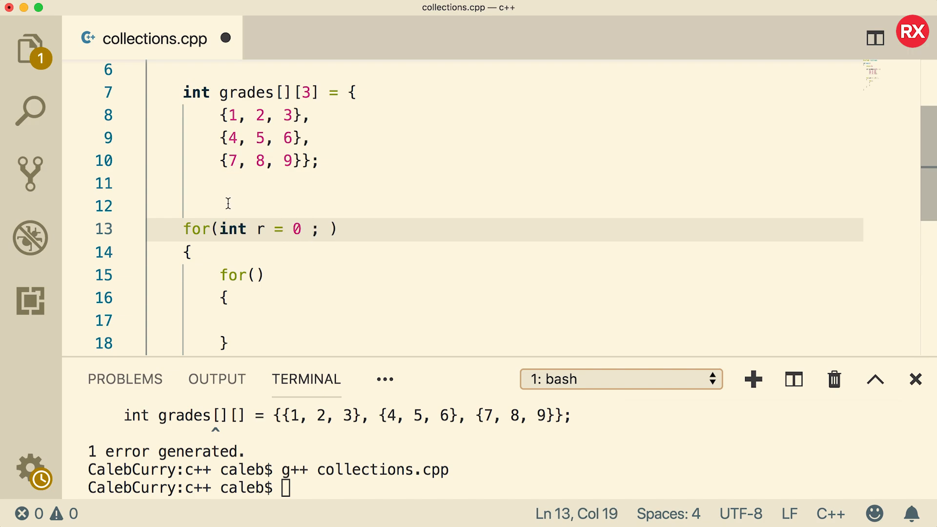
pyautogui.moveTo(247, 299)
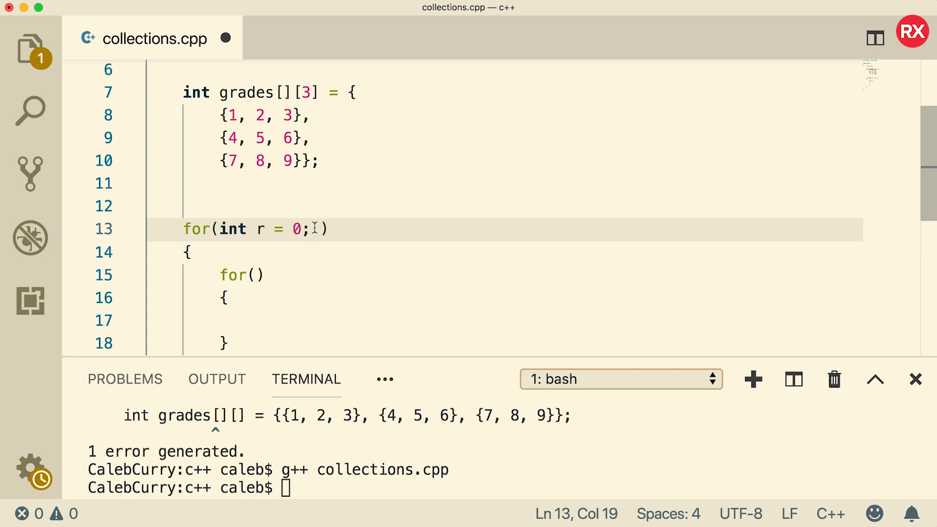
pyautogui.write('r <')
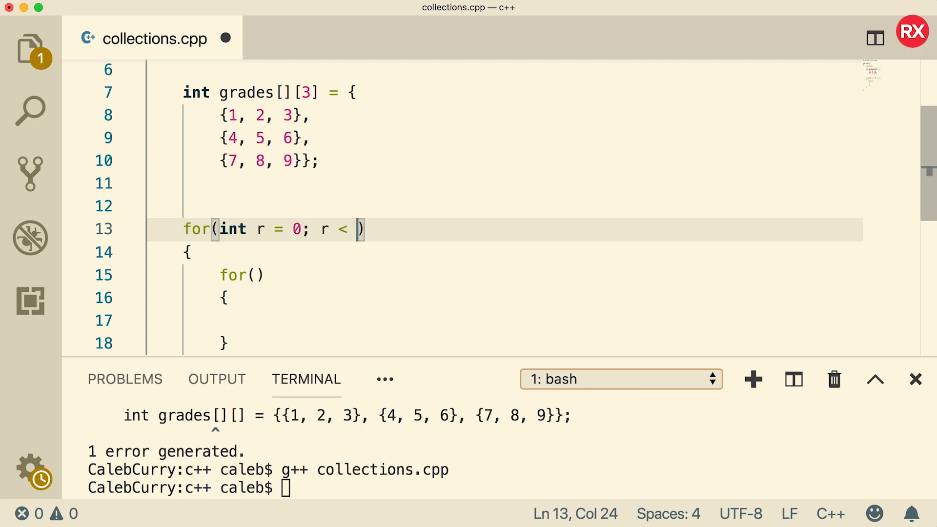
pyautogui.write('3; r++')
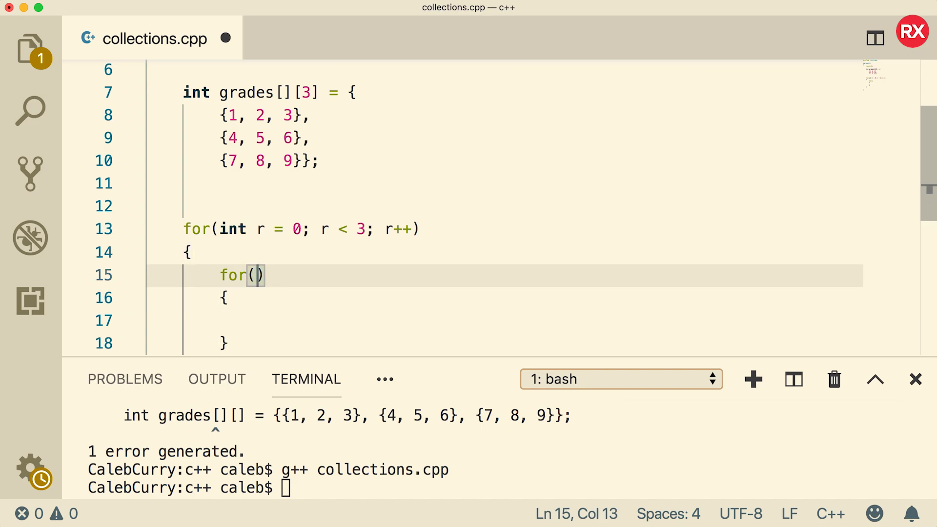
pyautogui.write('int c = 0; c <')
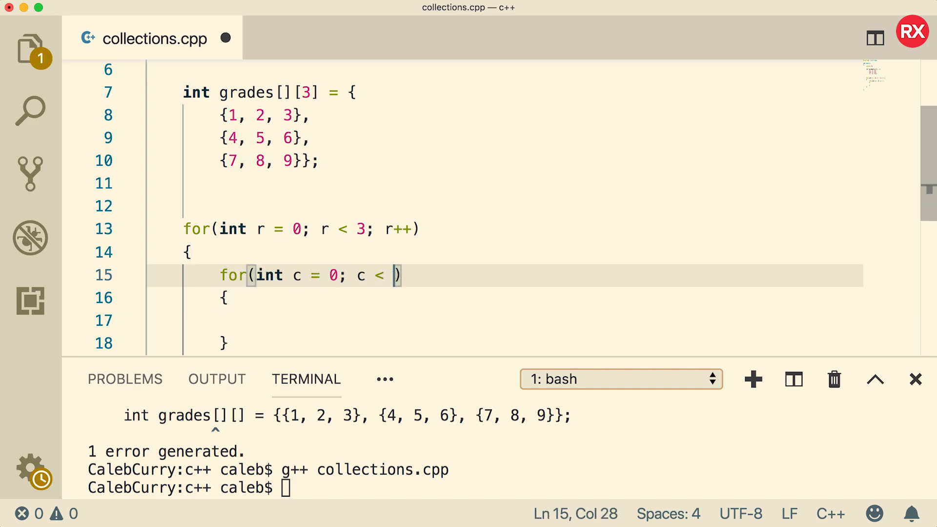
pyautogui.write('3; c++')
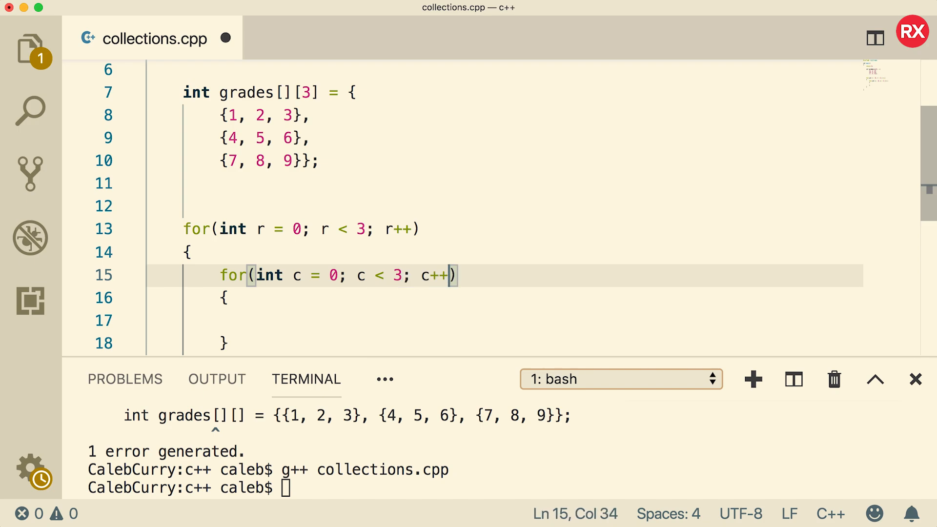
# Step: Print grades[r][c] followed by "\t" with std::cout inside the inner loop
pyautogui.write('std::cout')
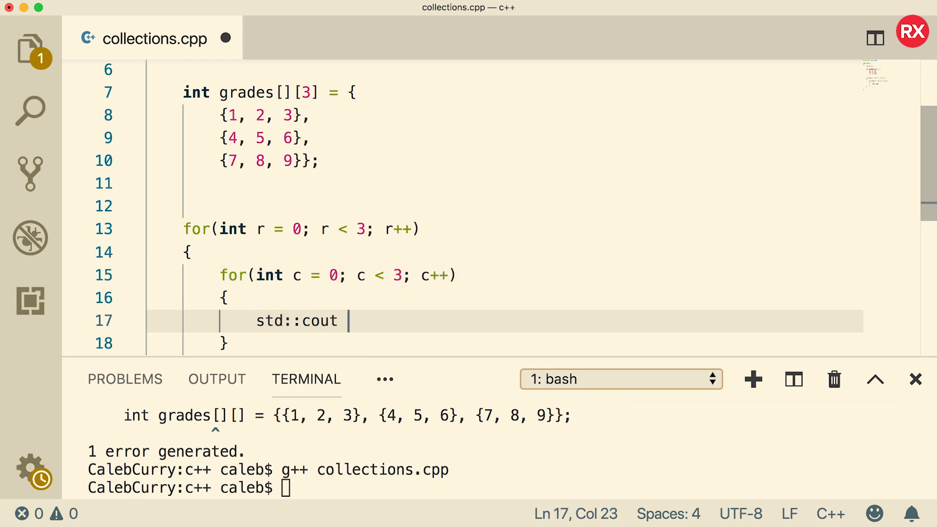
pyautogui.write('<< grades[][]')
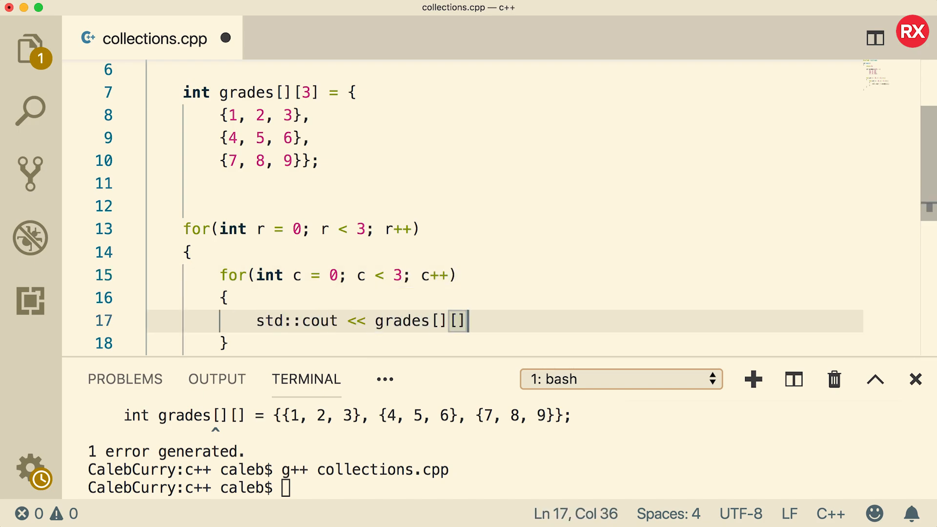
pyautogui.write('r')
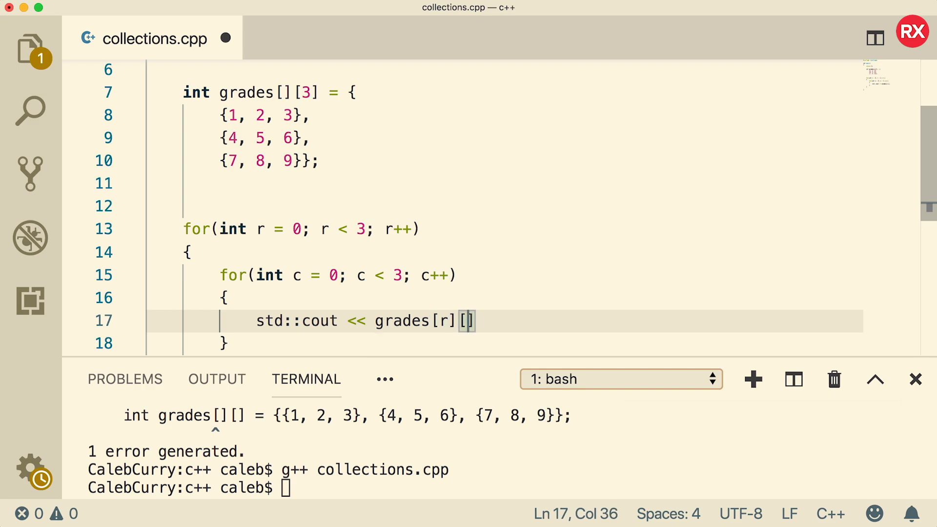
pyautogui.write('c] <')
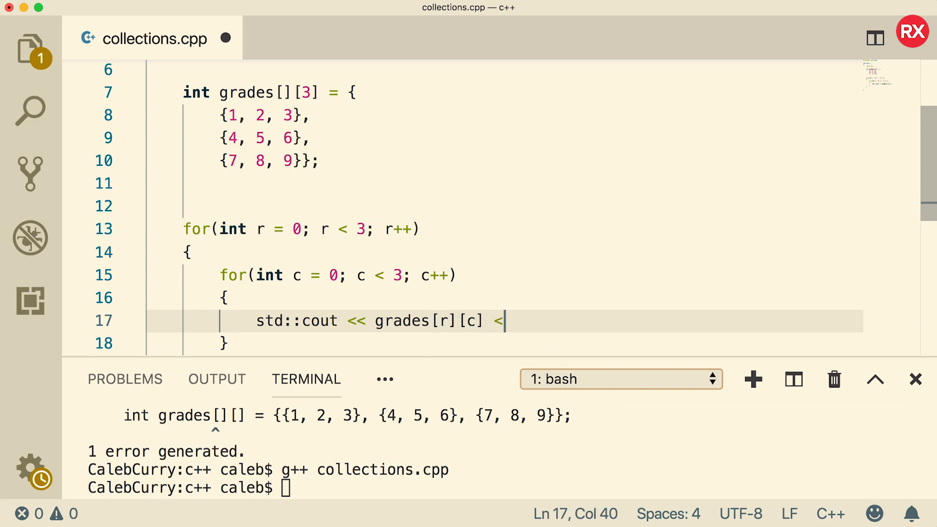
pyautogui.write('< "\\t";')
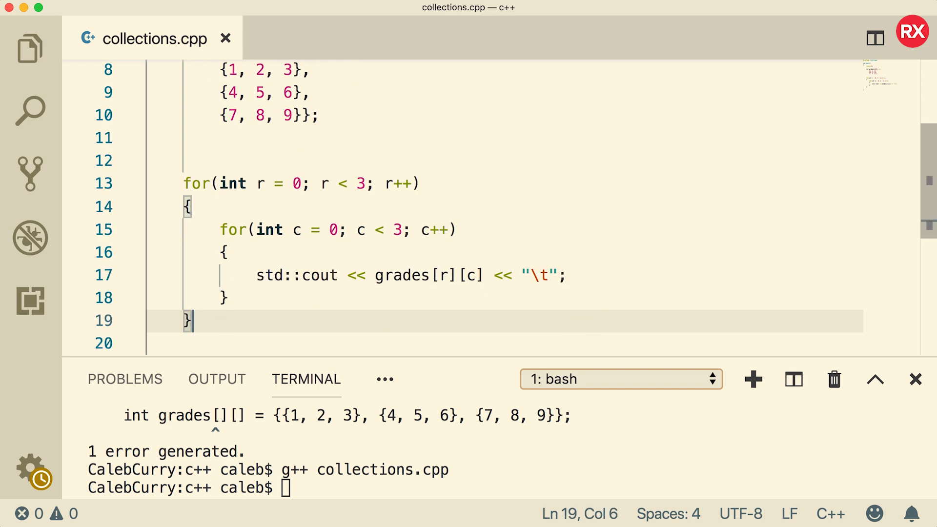
# Step: Print "\n" after each row's inner loop and save the file
pyautogui.write('std::co')
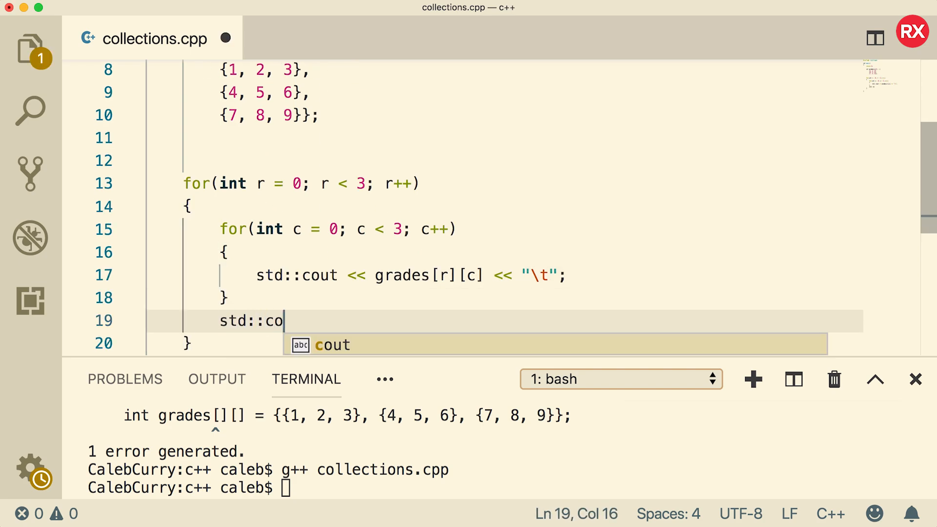
pyautogui.write('ut << "\\n";')
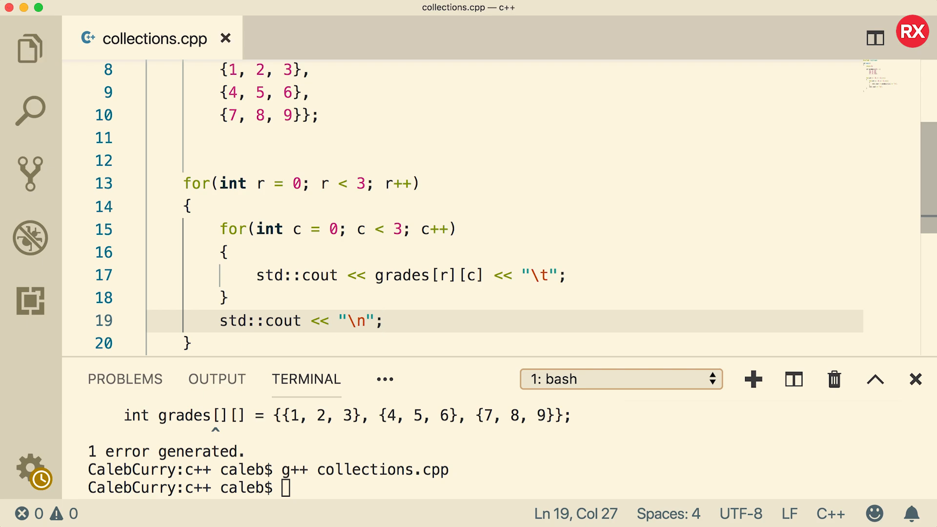
pyautogui.press('Return')
pyautogui.write('./a.out')
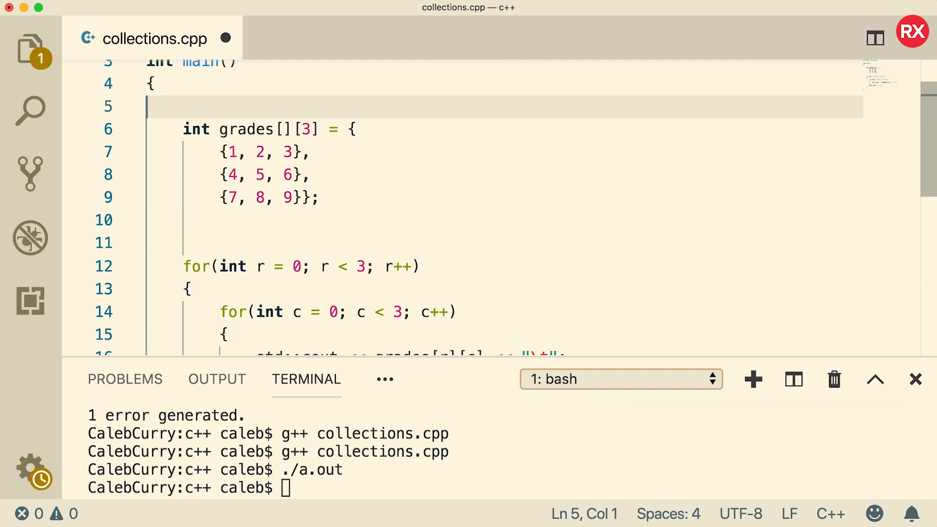
# Step: End main with return 0;, rebuild and run ./a.out so 1 to 9 print as a 3x3 grid
pyautogui.scroll(-3)
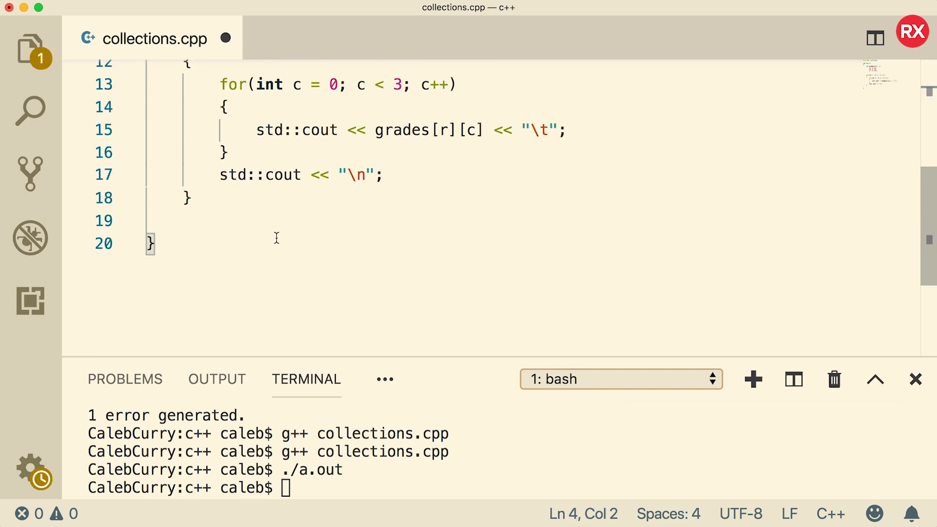
pyautogui.write('return 0;')
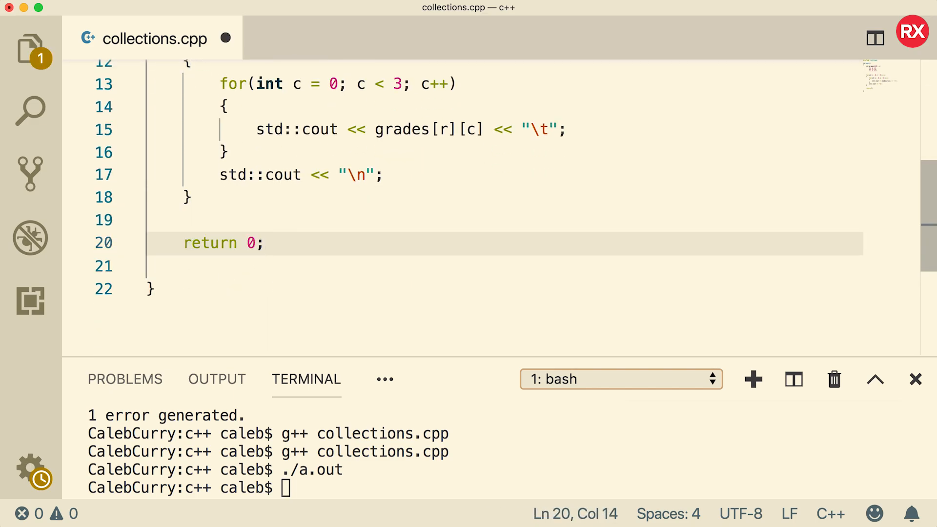
pyautogui.click(179, 266)
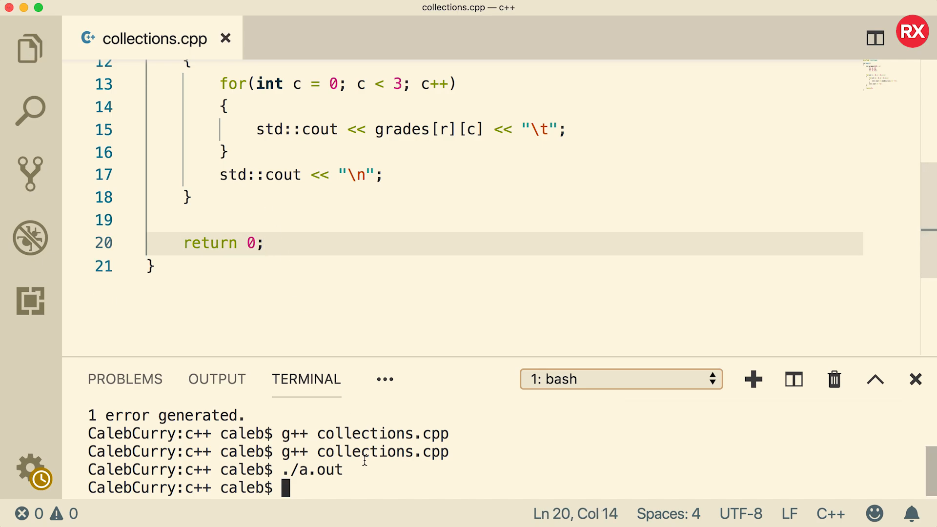
pyautogui.write('./')
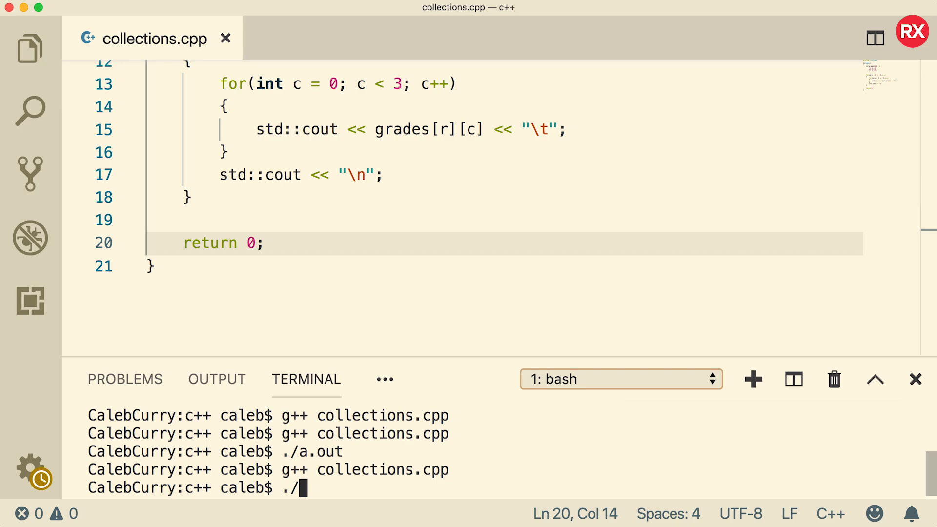
pyautogui.press('Return')
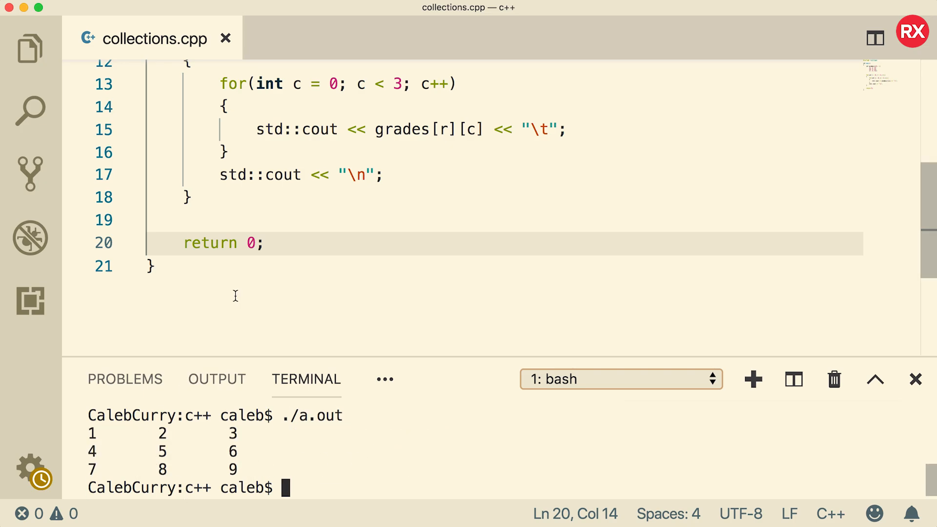
pyautogui.scroll(3)
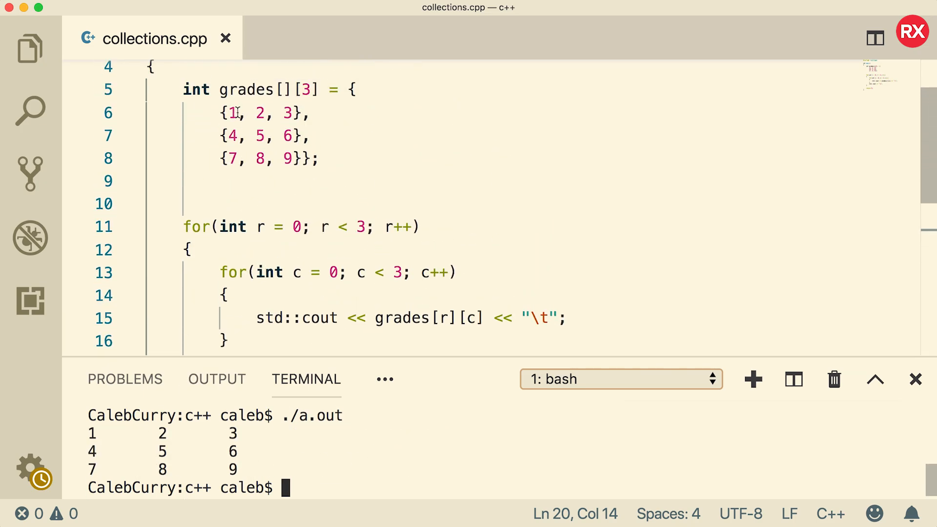
pyautogui.moveTo(448, 189)
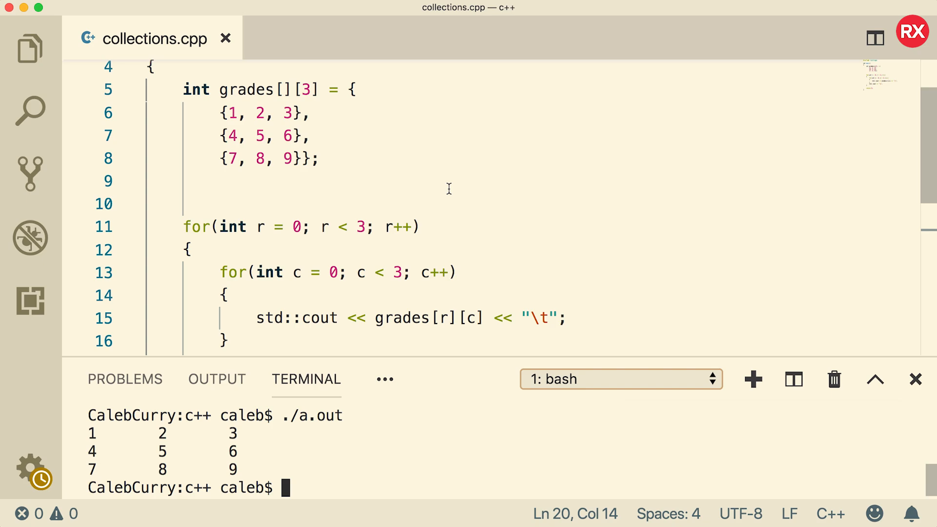
pyautogui.scroll(3)
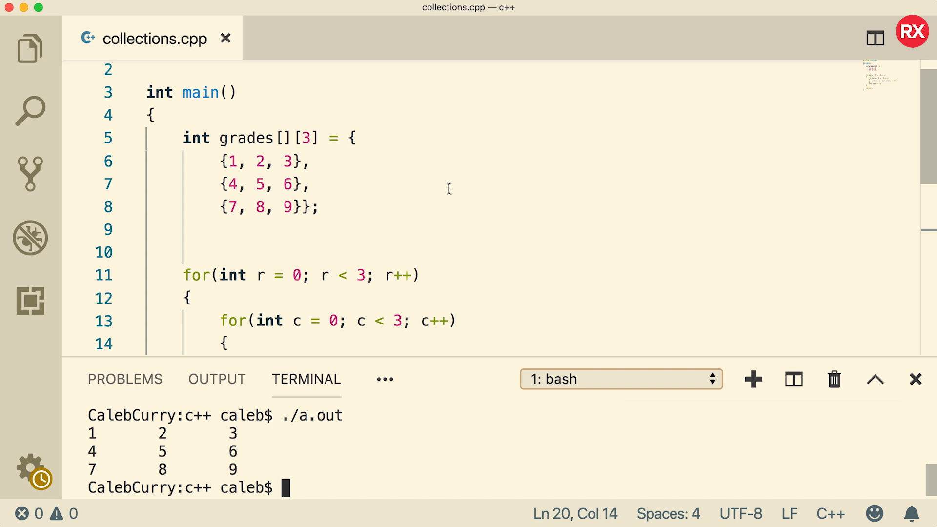
# Step: Redeclare grades as std::vector<std::vector<int>> with the same three rows, replacing the int array
pyautogui.press('Enter')
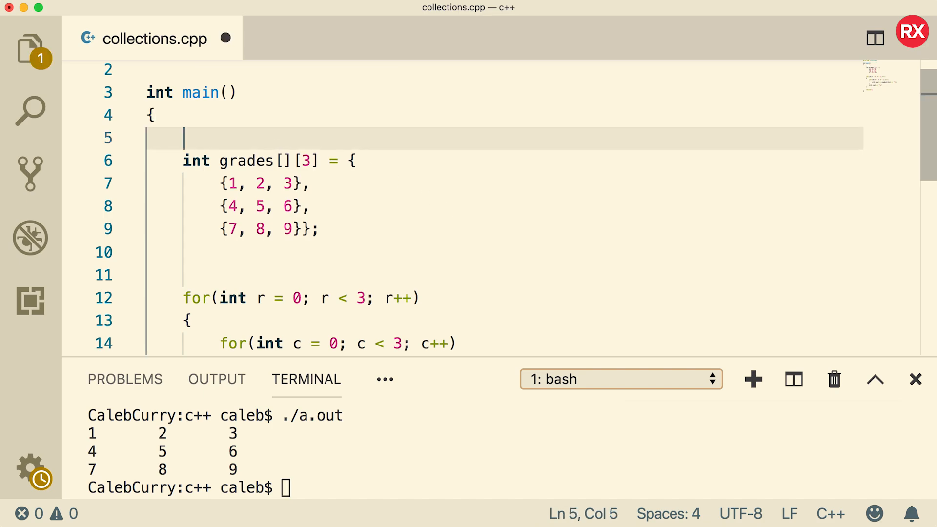
pyautogui.write('std')
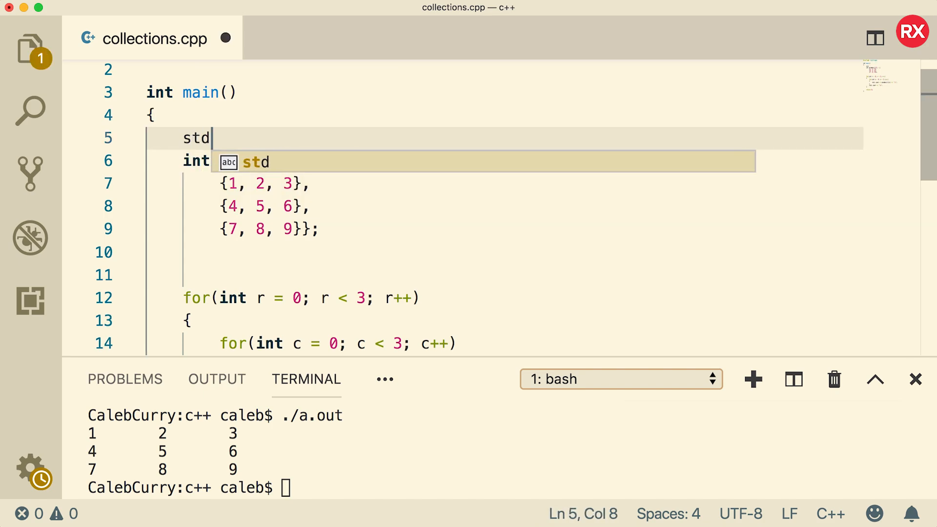
pyautogui.write('::vector<')
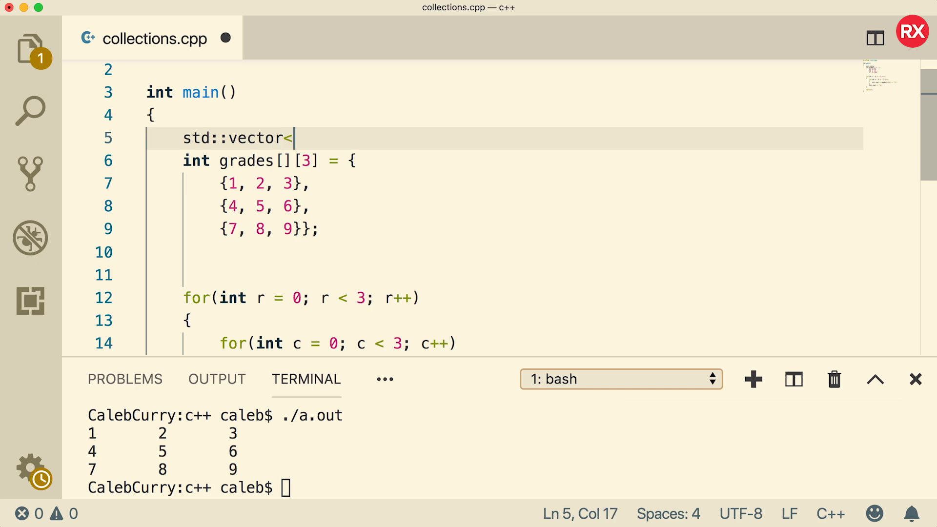
pyautogui.write('vec>')
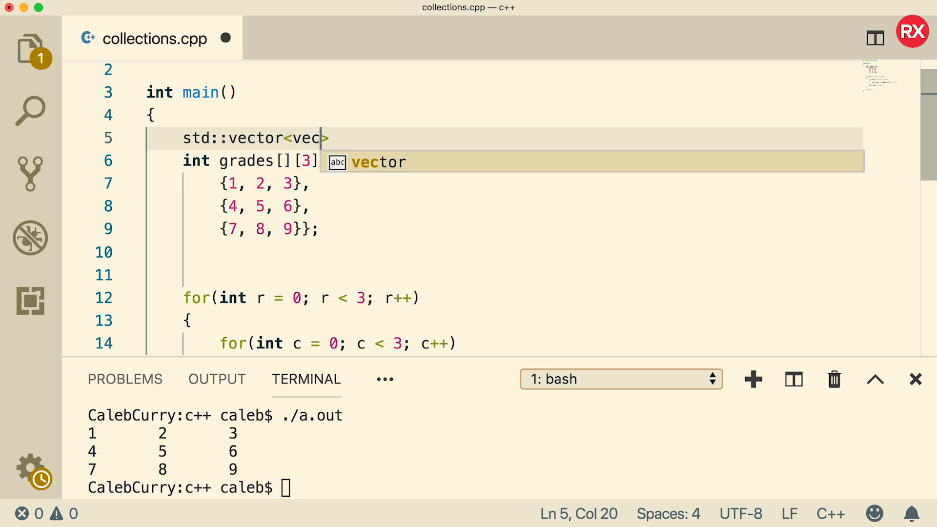
pyautogui.write('std::vector<int')
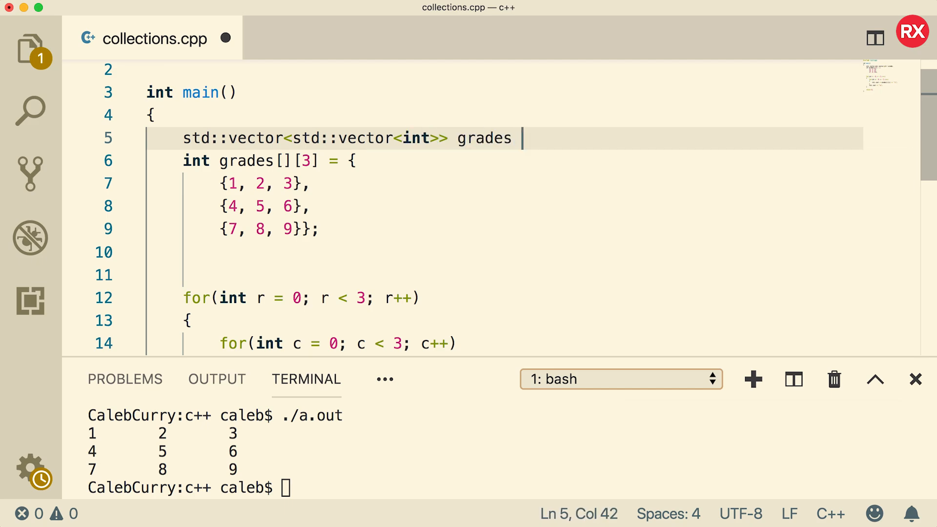
pyautogui.write('=')
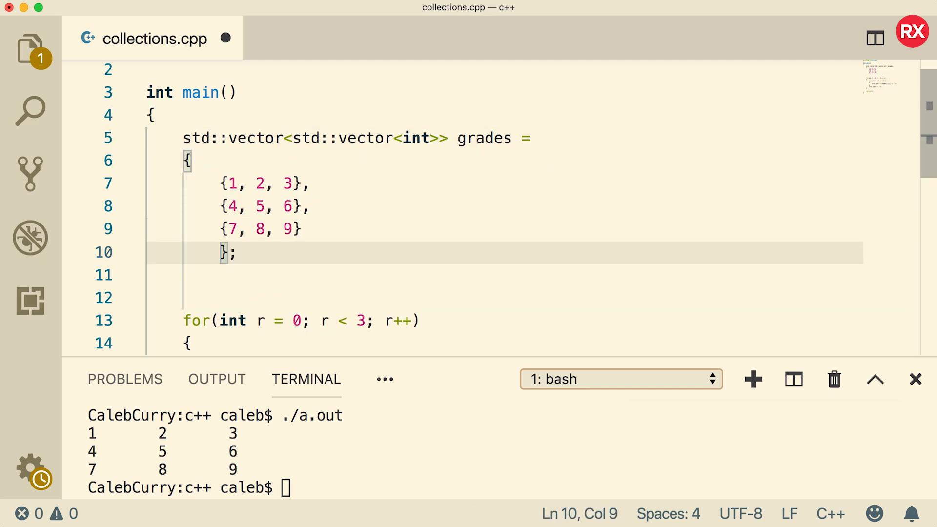
pyautogui.click(433, 275)
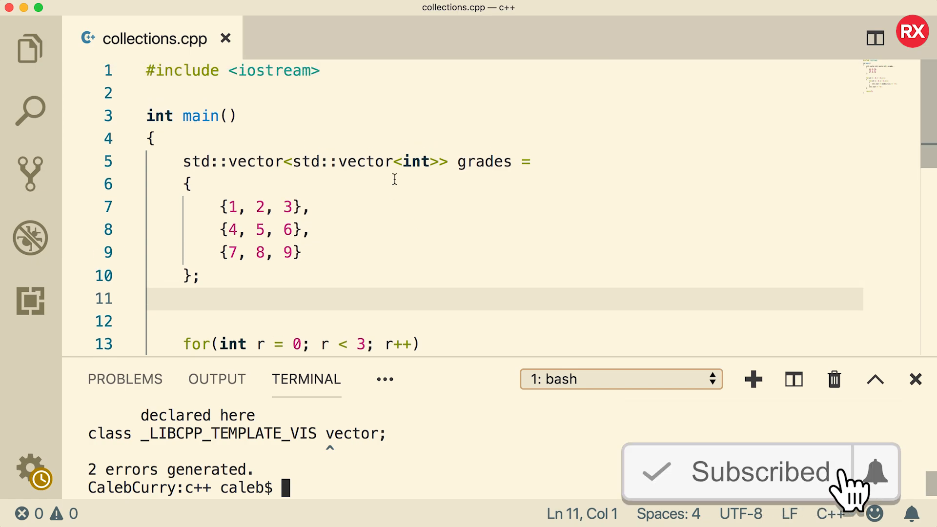
# Step: Add #include <vector>, compile with g++ collections.cpp -std=c++11 and run ./a.out to print the 3x3 grid
pyautogui.write('#include <vector>')
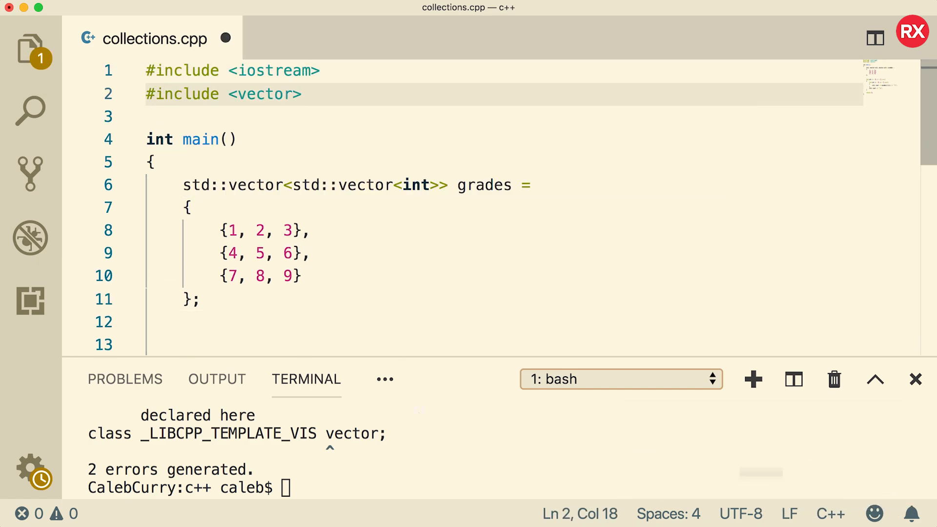
pyautogui.write('g++ collections.cpp')
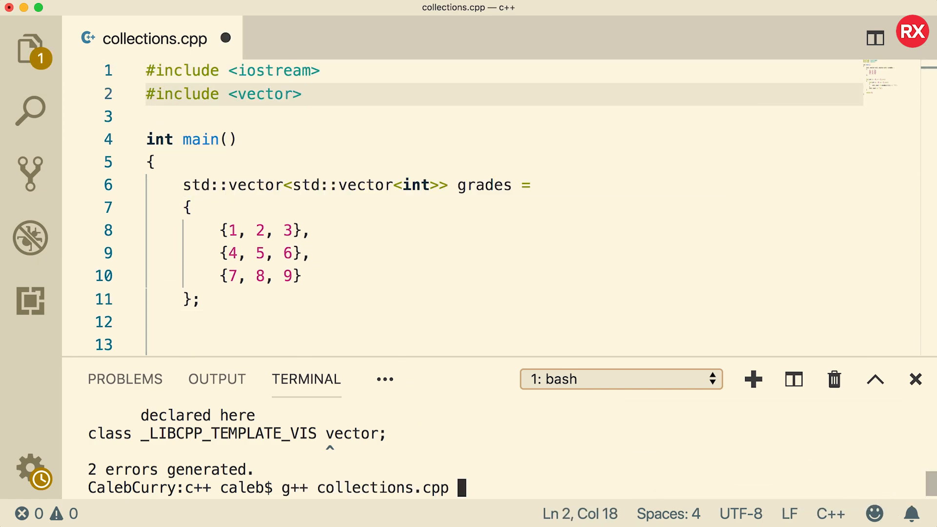
pyautogui.write('-st')
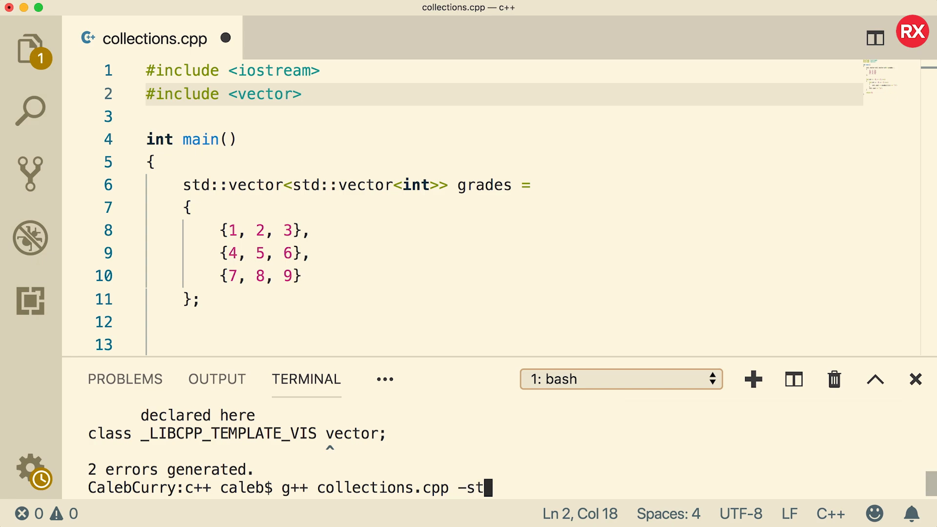
pyautogui.write('d=c++11')
pyautogui.write('./a.out')
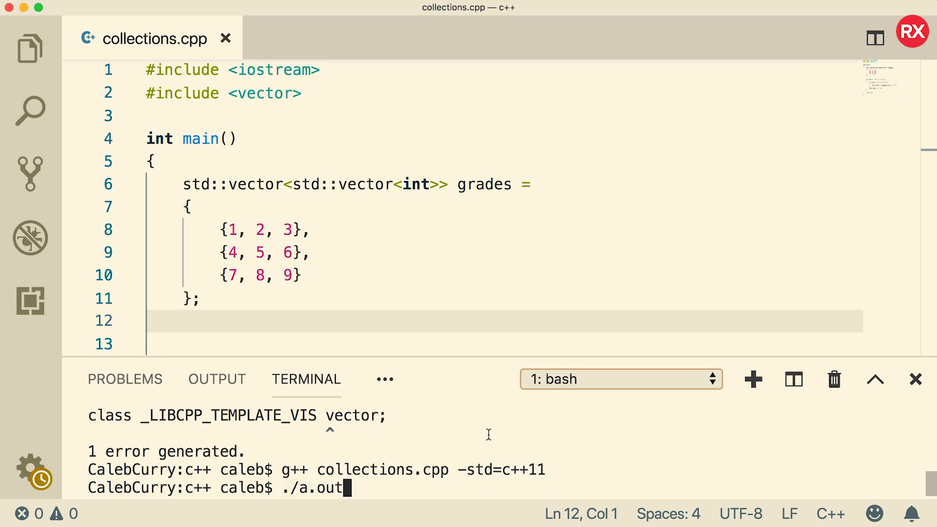
pyautogui.press('Return')
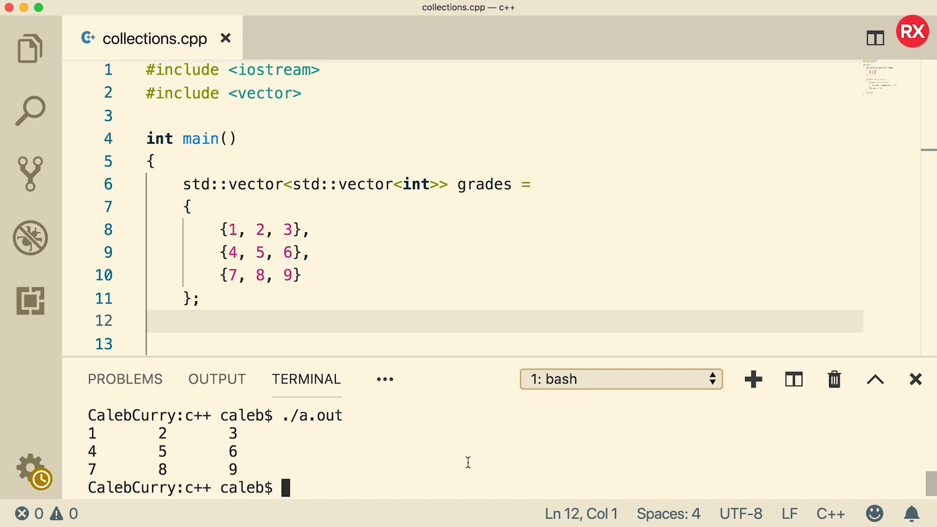